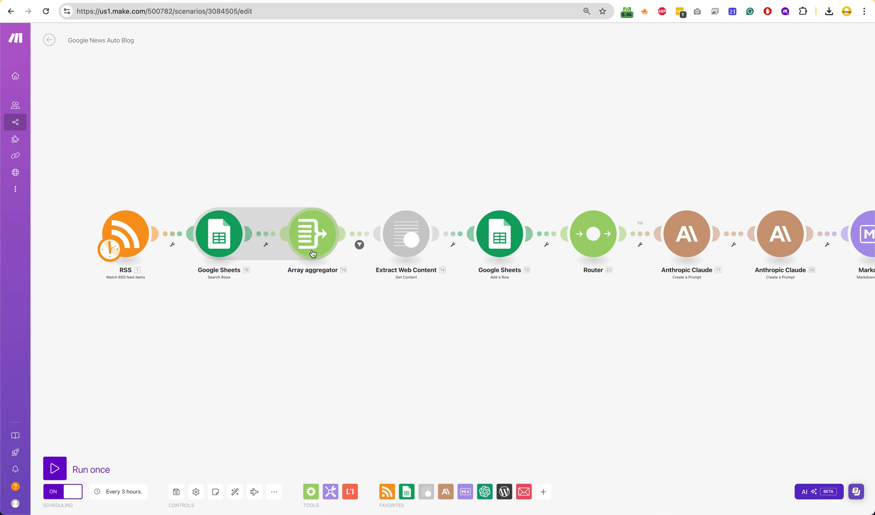
mouse_move(311, 255)
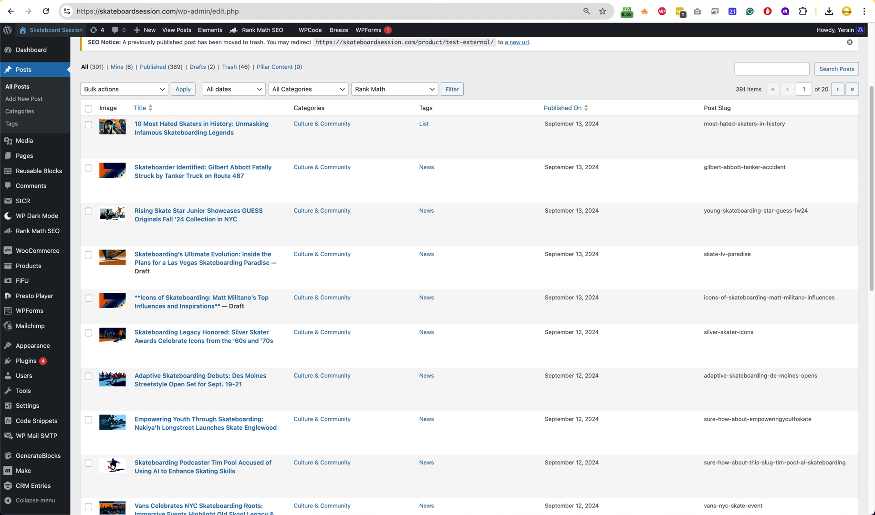
Browse the live blog homepage and read the Gilbert Abbott tanker accident article.
click(55, 30)
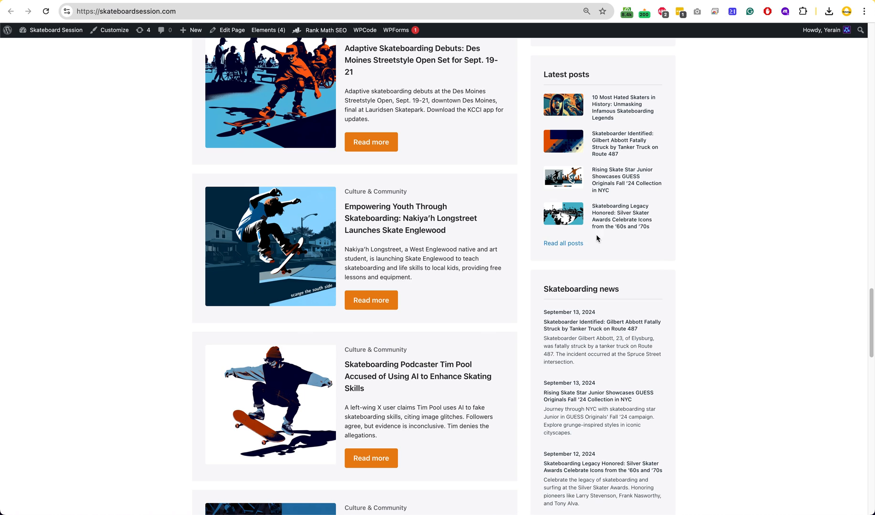
scroll(down, 3)
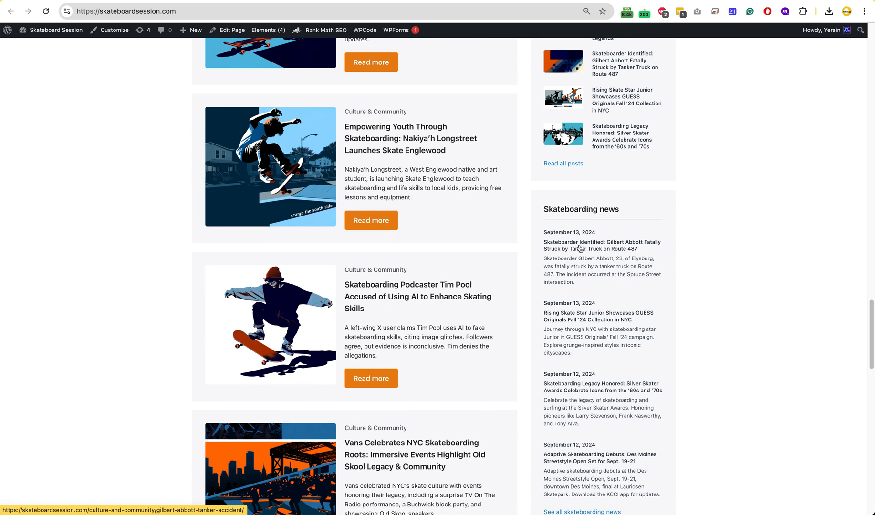
mouse_move(600, 376)
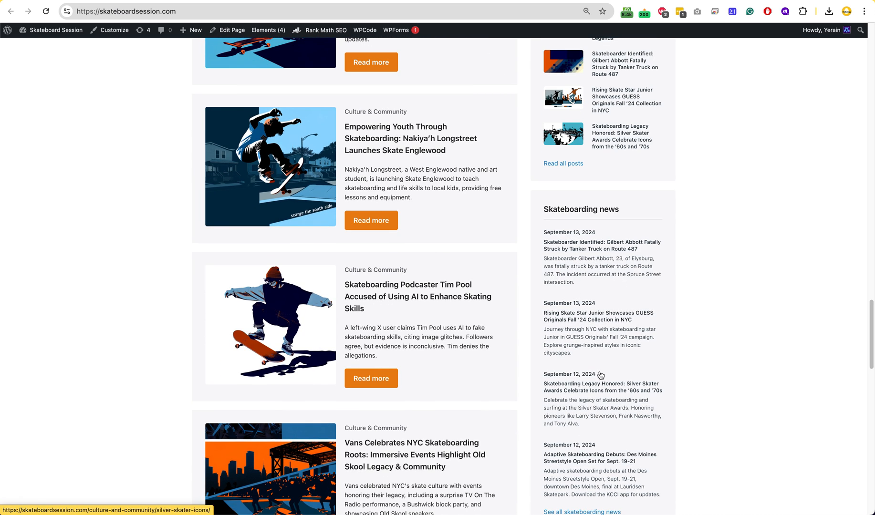
mouse_move(586, 225)
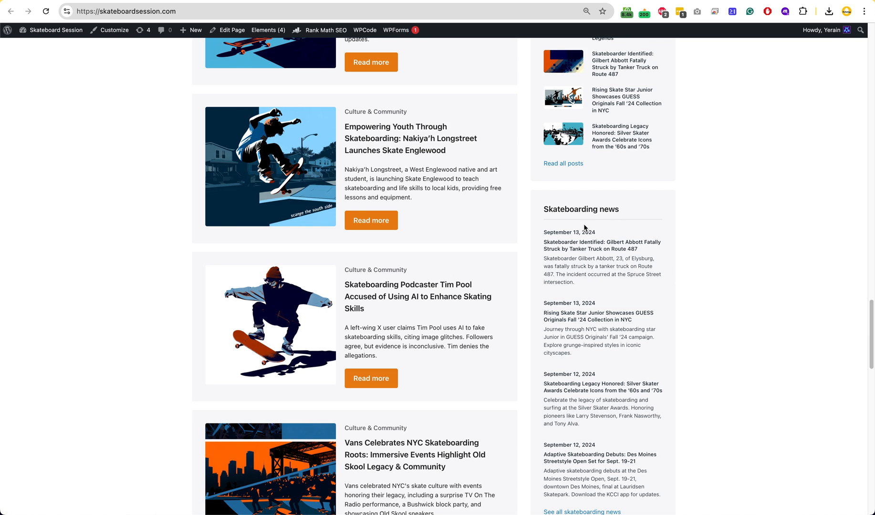
mouse_move(144, 162)
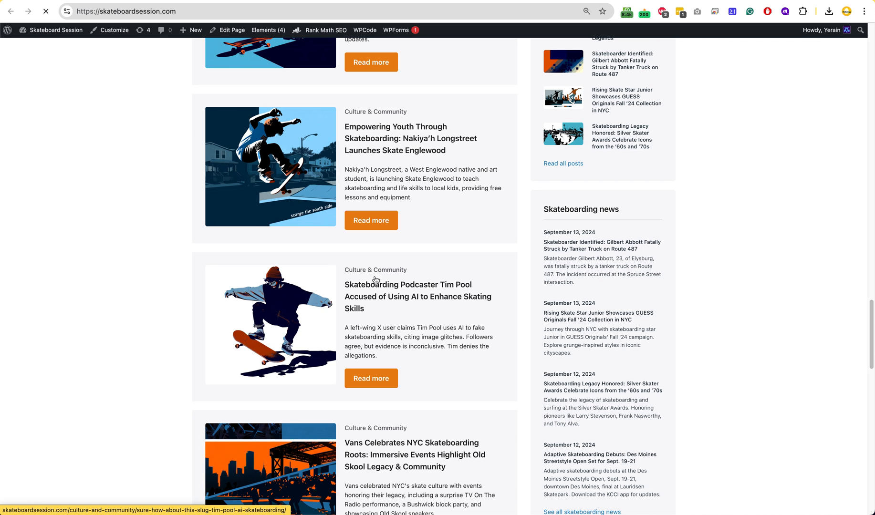
click(602, 245)
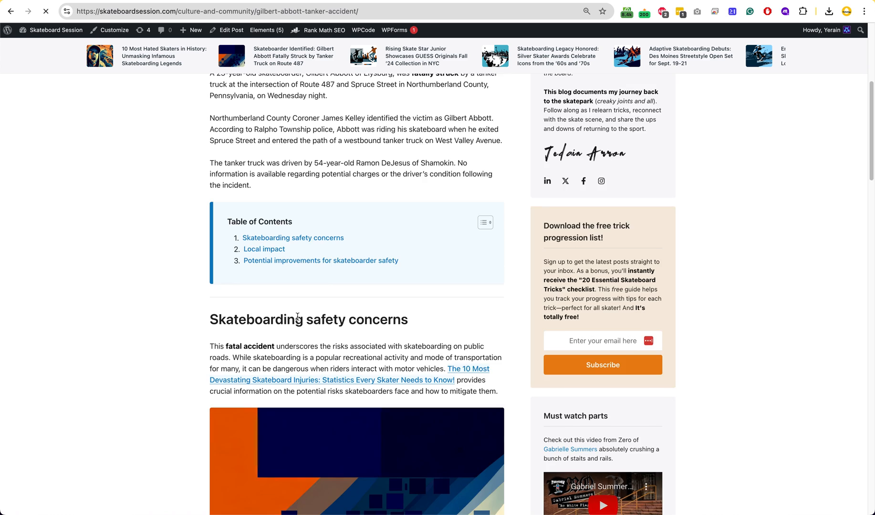
scroll(down, 3)
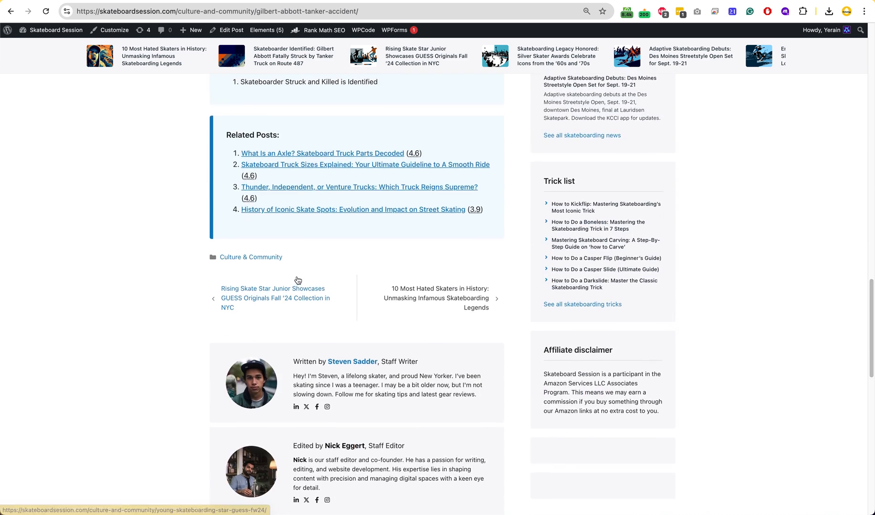
scroll(up, 3)
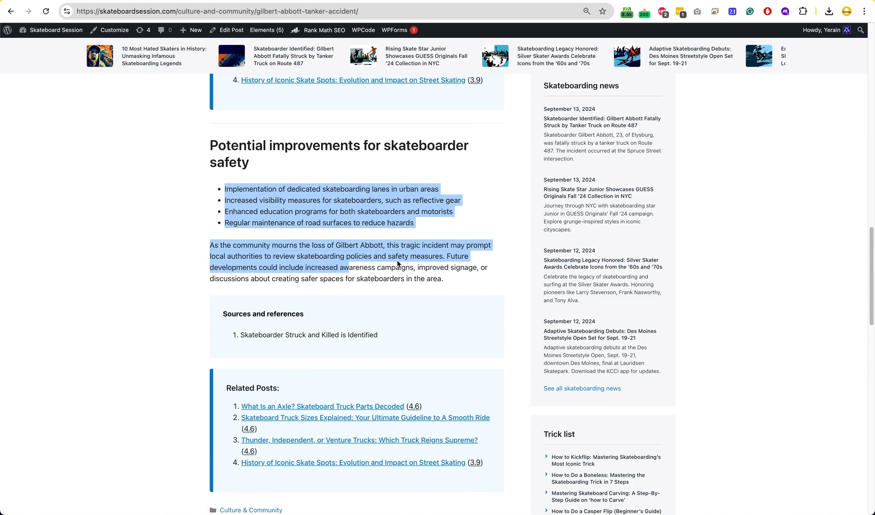
scroll(down, 3)
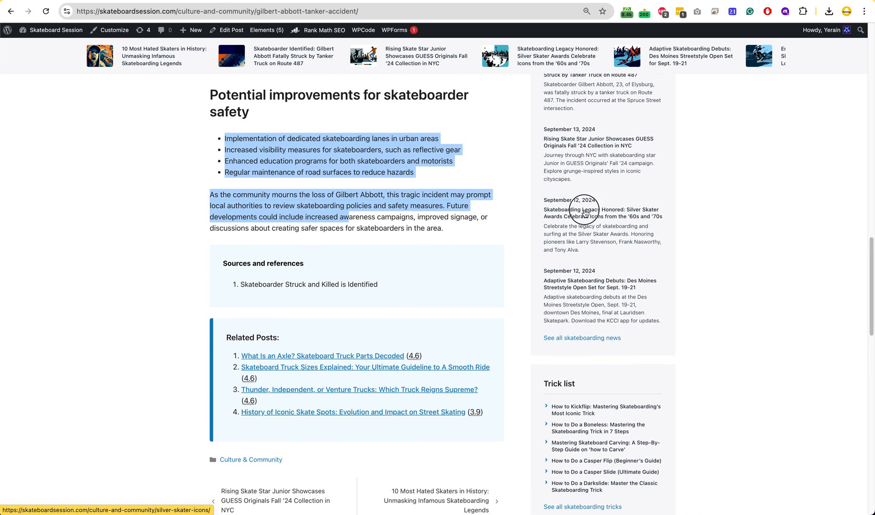
Read through the Silver Skater Awards article.
click(602, 213)
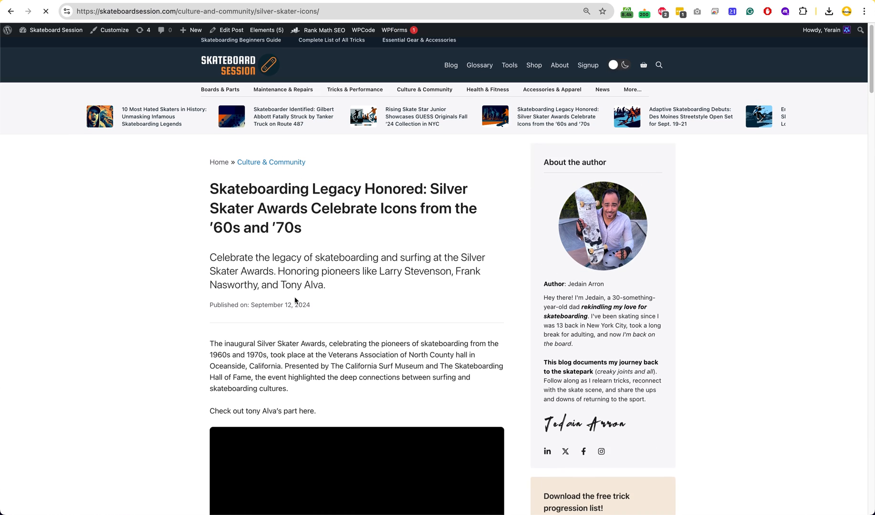
scroll(down, 3)
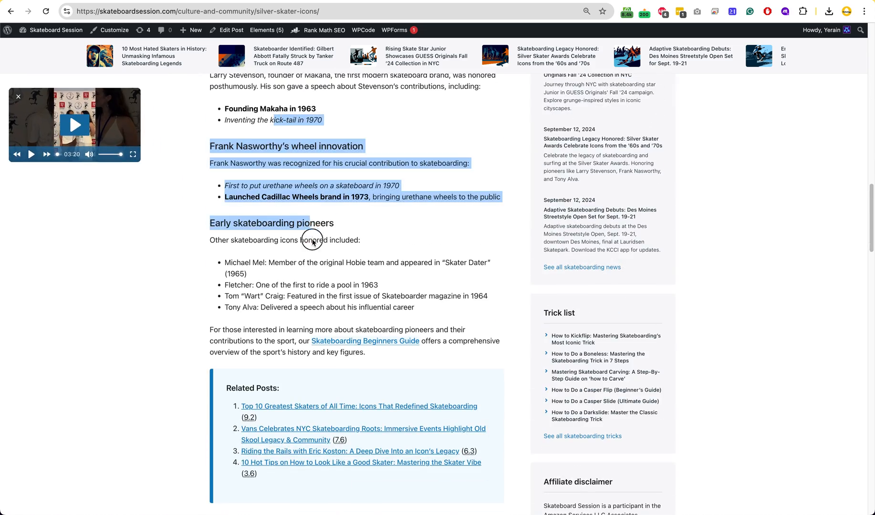
scroll(up, 3)
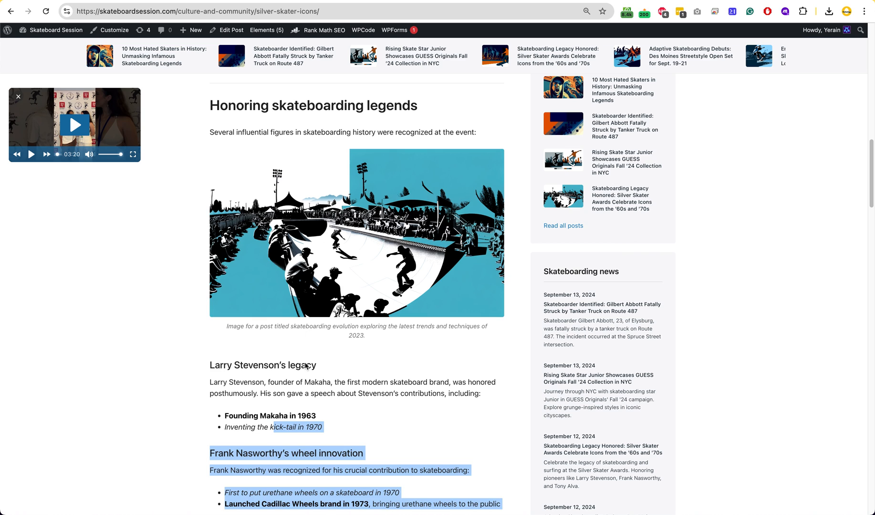
scroll(up, 3)
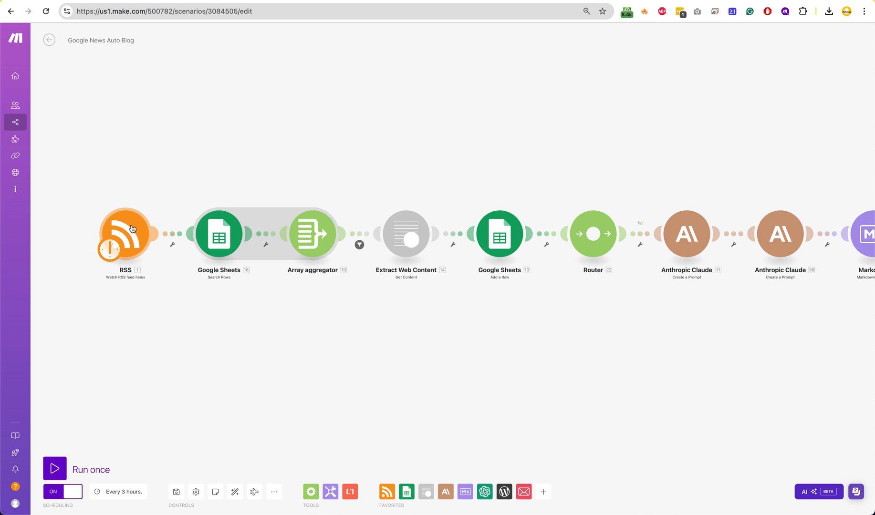
mouse_move(123, 250)
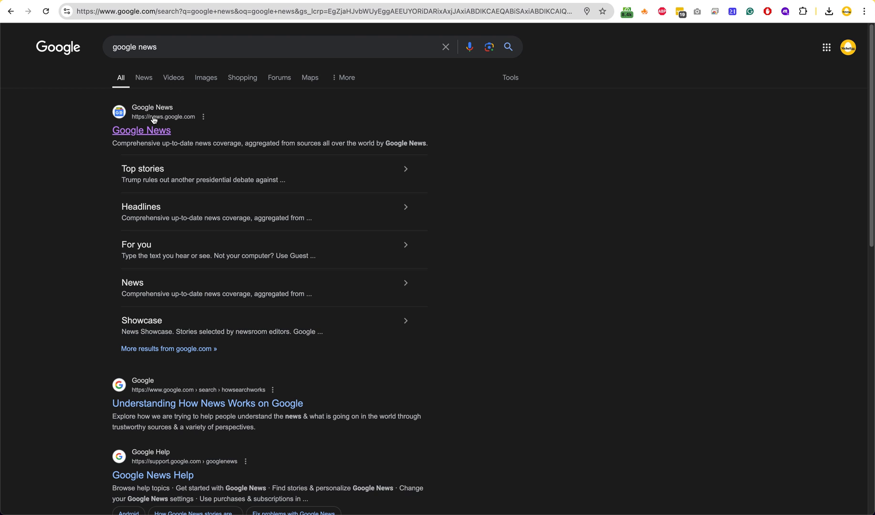
Open Google News and search it for skating stories.
click(141, 131)
text(skatign)
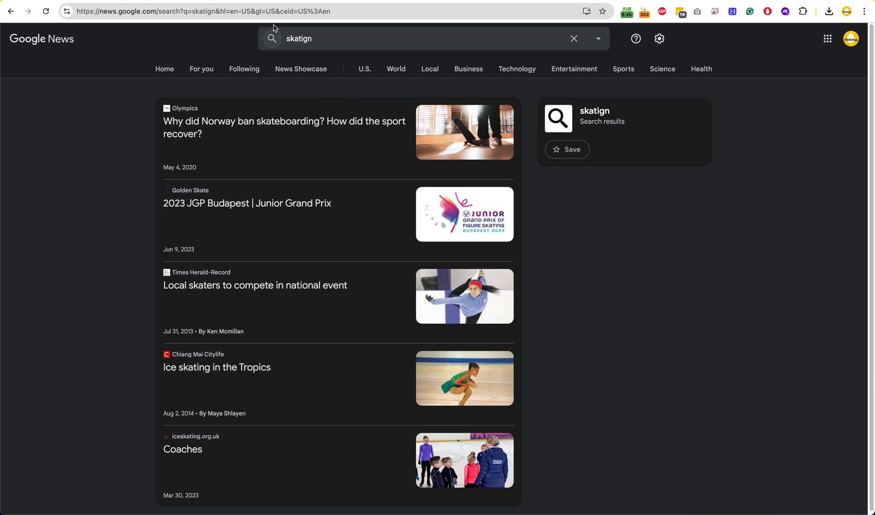
click(223, 11)
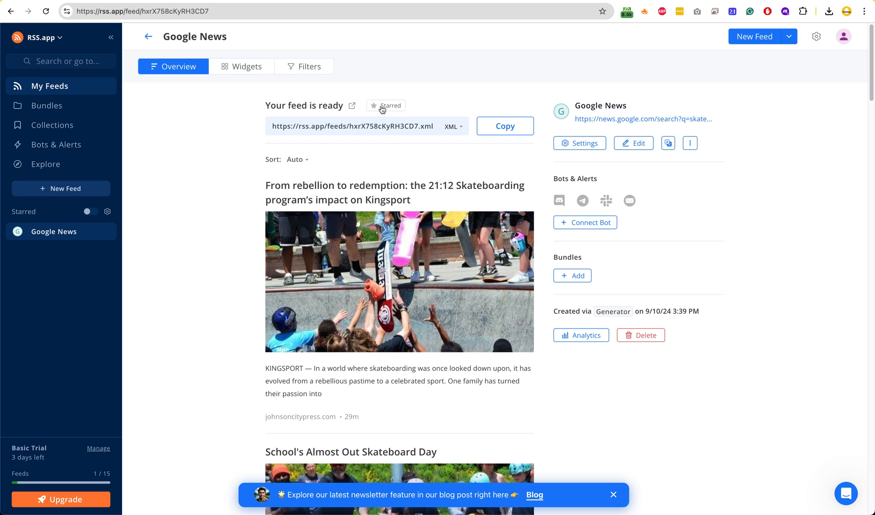
Star the RSS.app Google News feed and copy its XML feed URL.
click(385, 105)
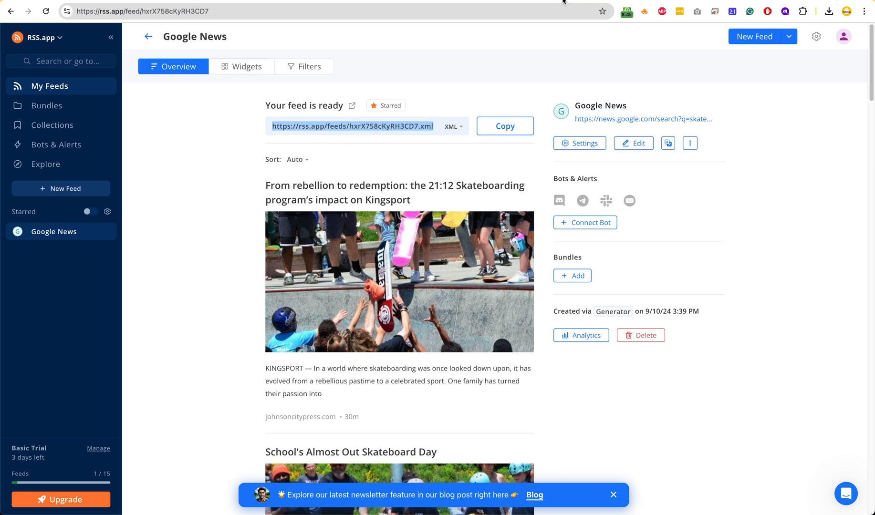
mouse_move(415, 85)
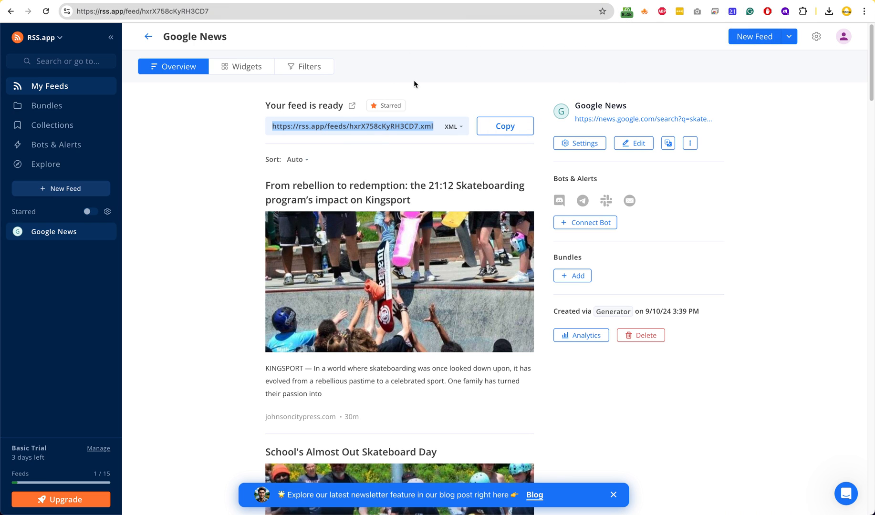
mouse_move(498, 77)
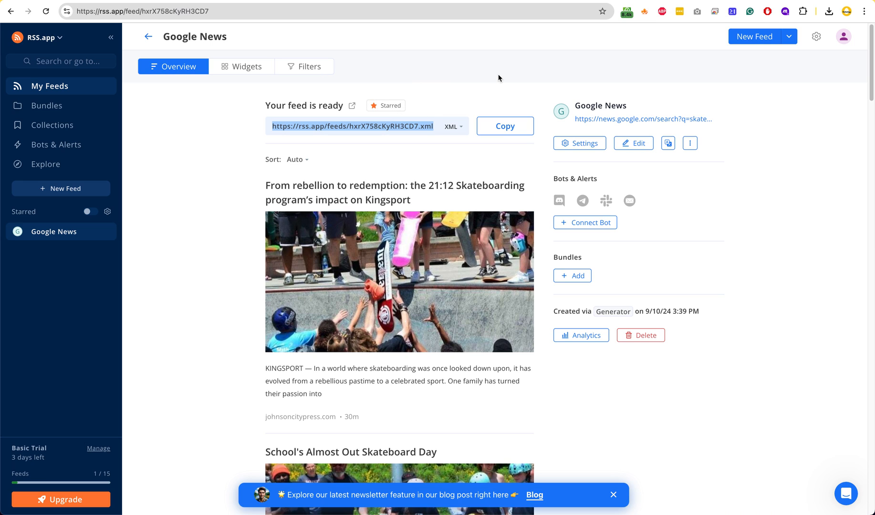
mouse_move(517, 101)
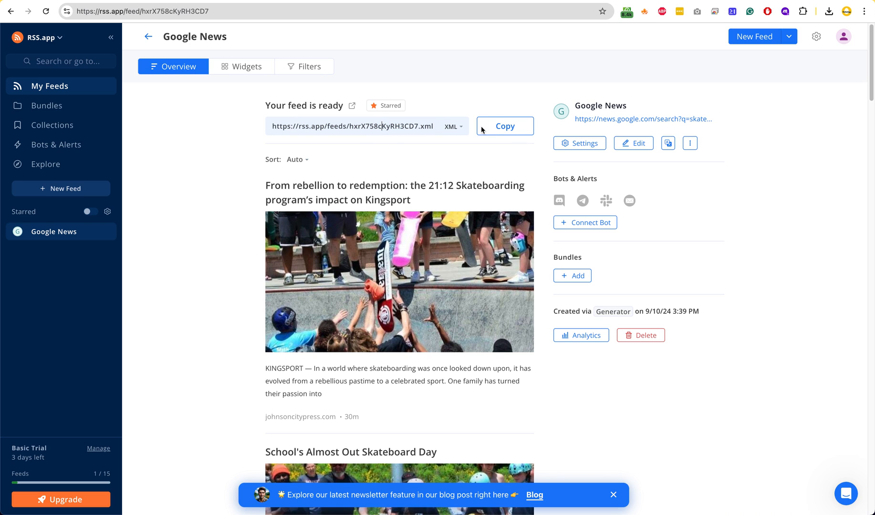
click(504, 126)
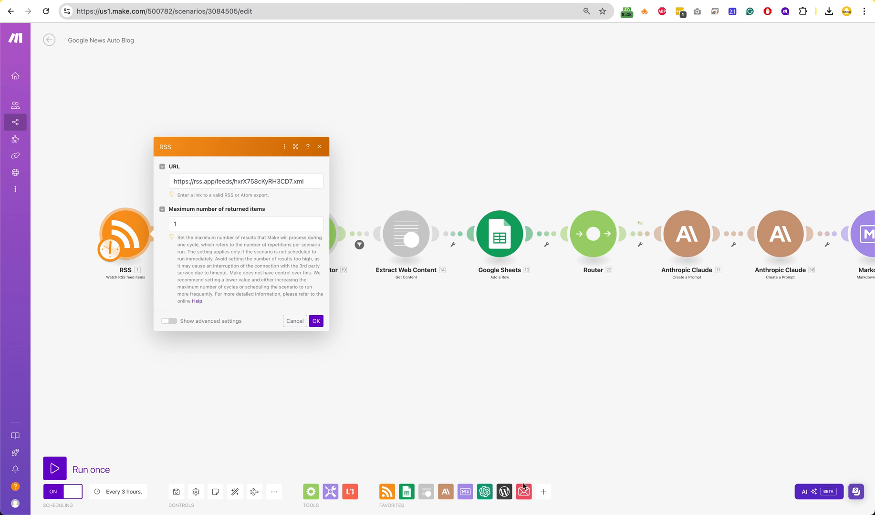
mouse_move(386, 491)
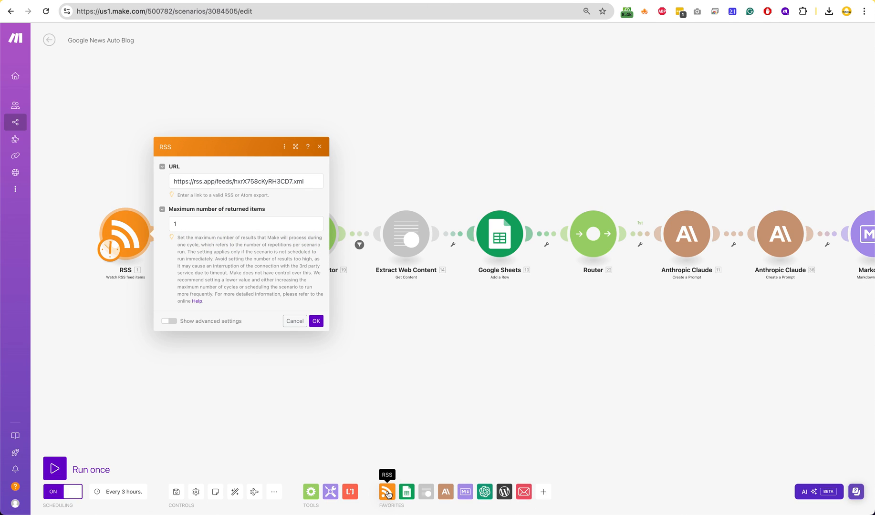
Review the RSS trigger URL and the 180-minute schedule, then close both settings.
click(245, 181)
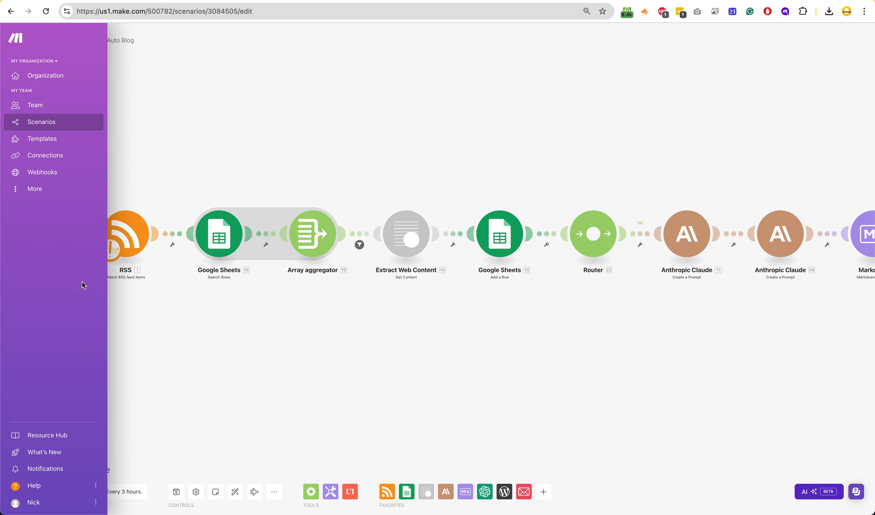
click(110, 249)
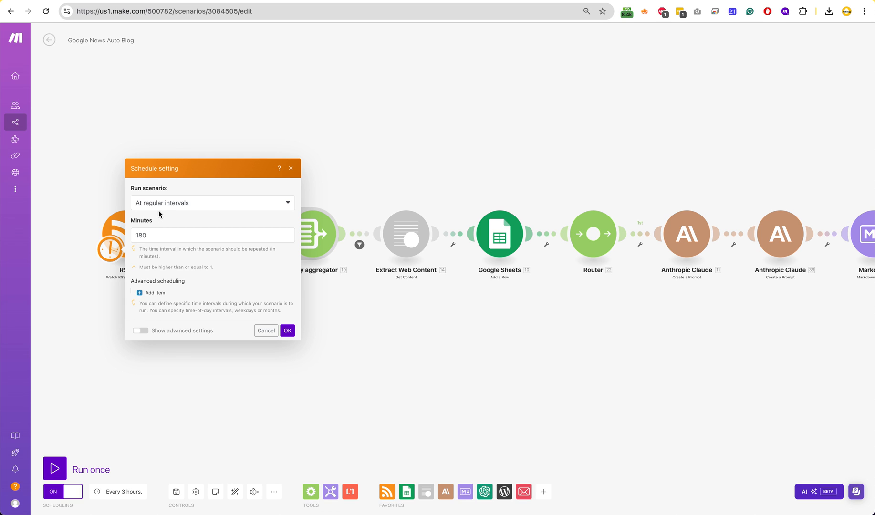
mouse_move(161, 207)
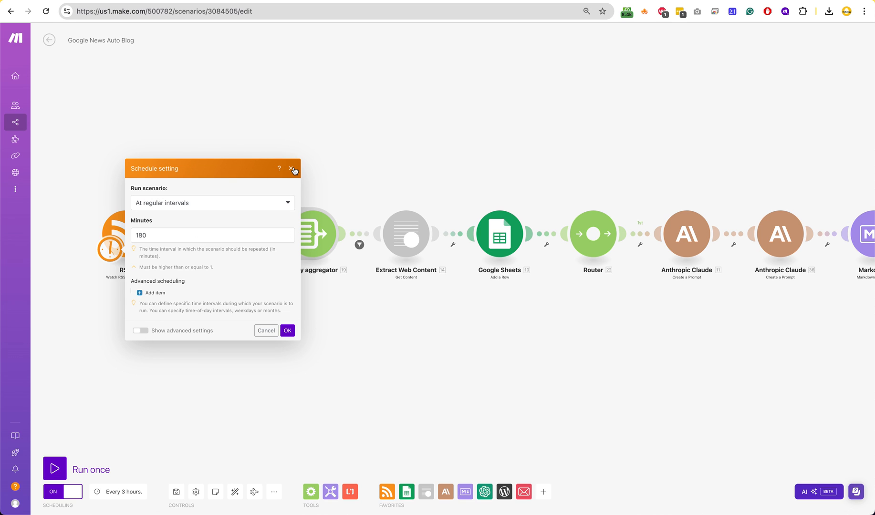
click(293, 168)
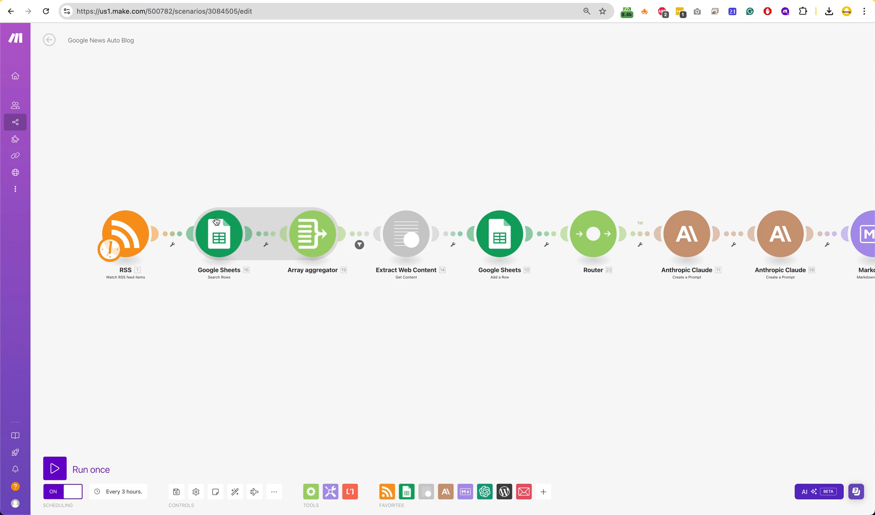
mouse_move(203, 158)
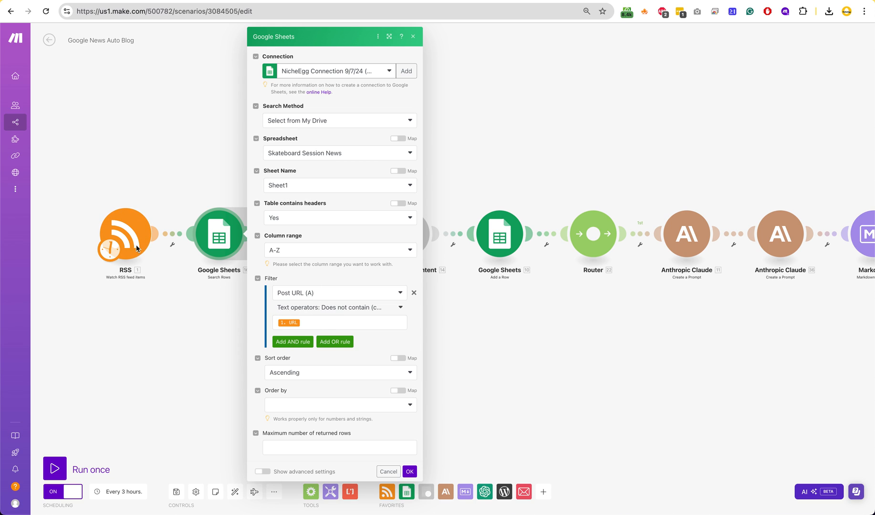
mouse_move(129, 241)
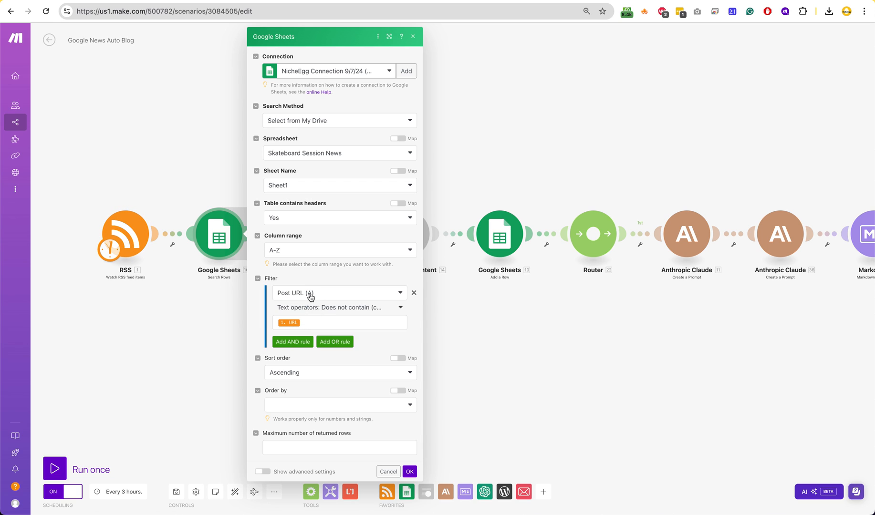
mouse_move(289, 322)
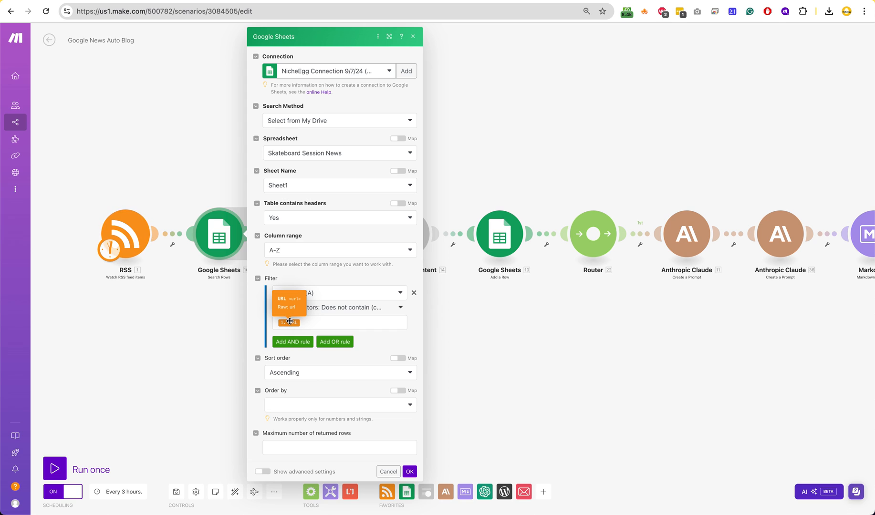
mouse_move(320, 384)
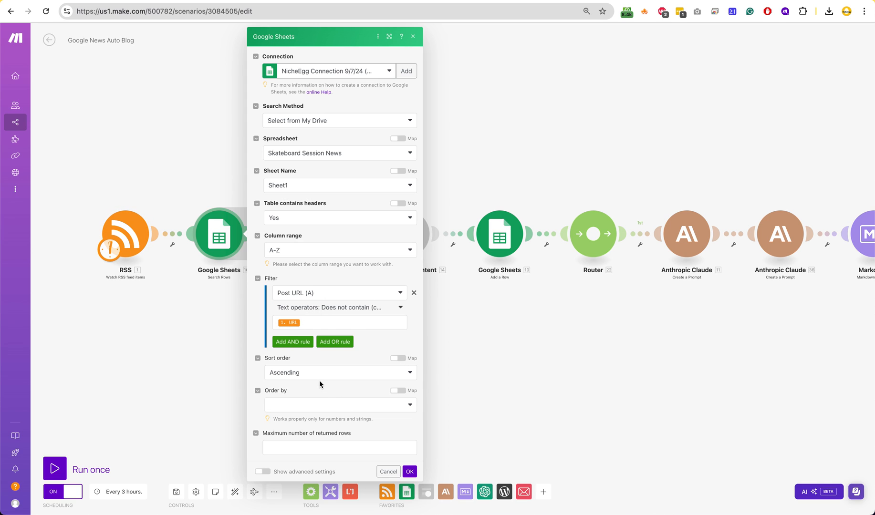
Inspect the Search Rows filter 'Post URL does not contain 1. URL' and cancel.
click(409, 472)
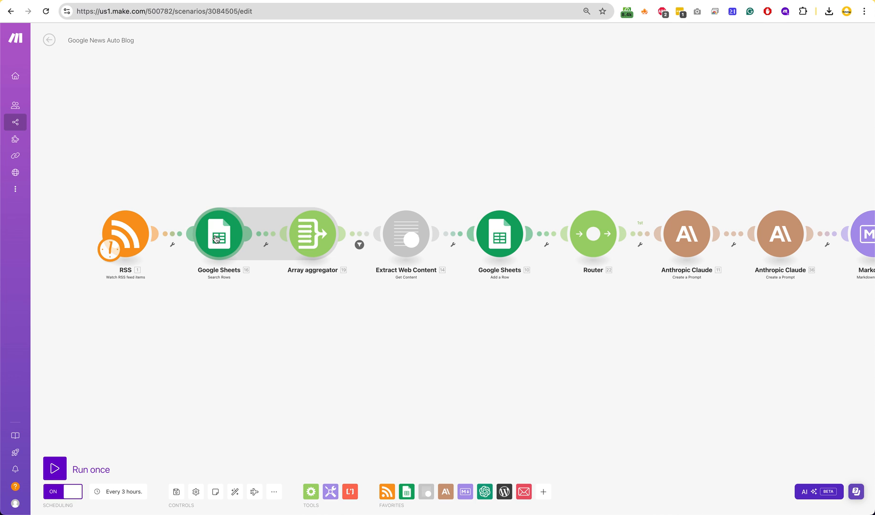
mouse_move(311, 233)
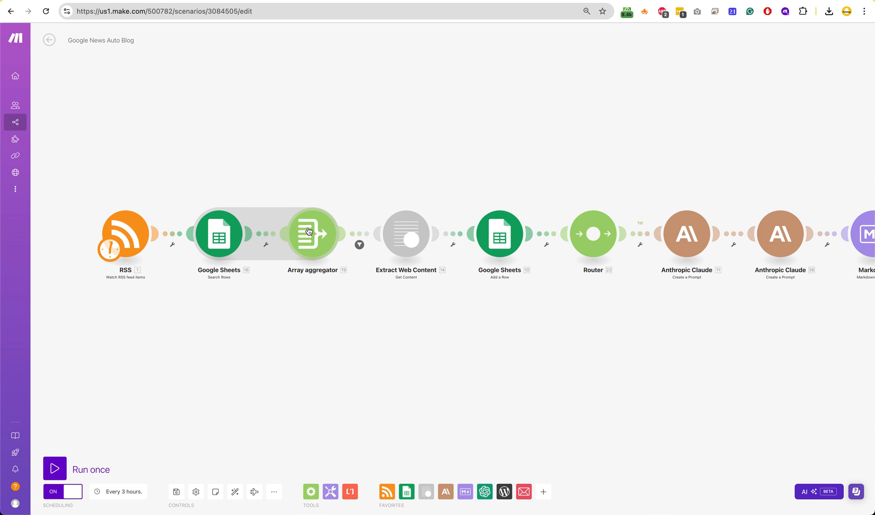
mouse_move(283, 248)
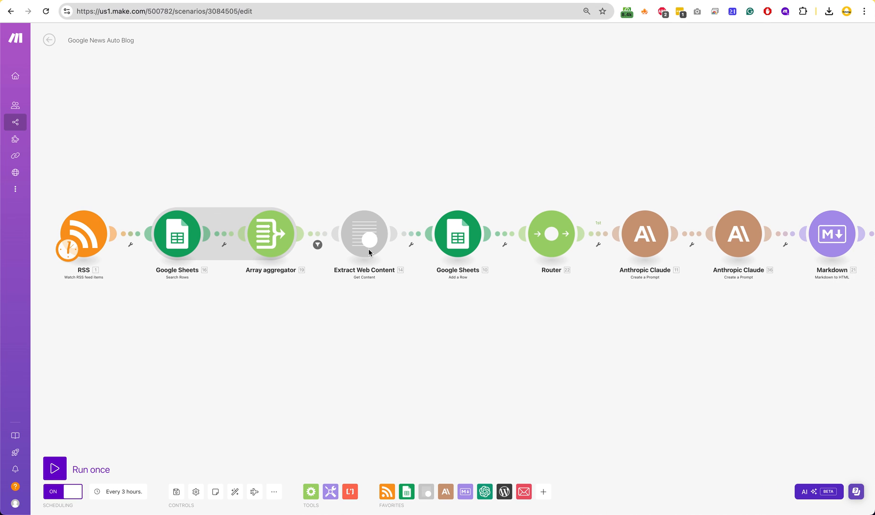
mouse_move(351, 227)
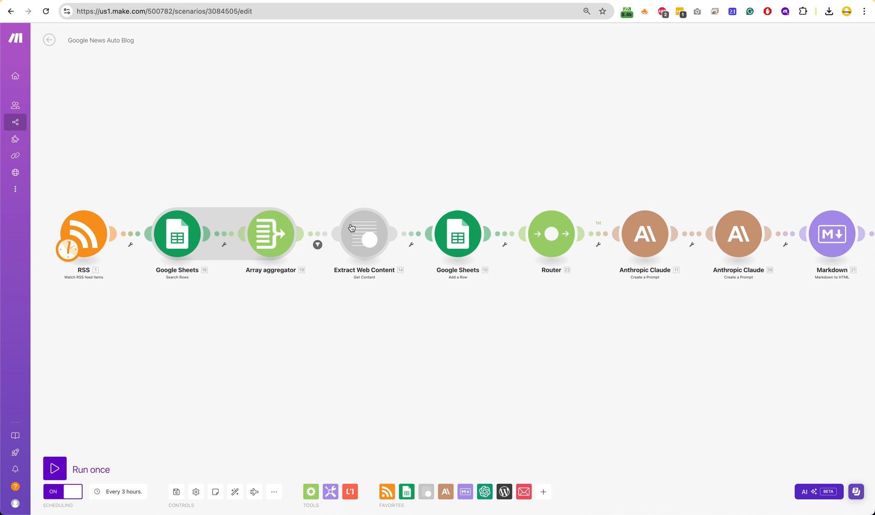
Open the Extract Web Content settings and select the API Key value.
click(363, 234)
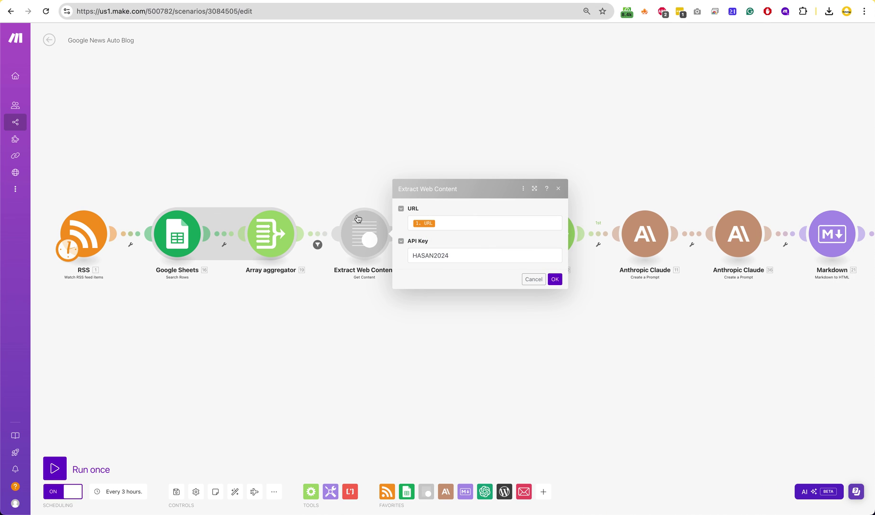
mouse_move(363, 295)
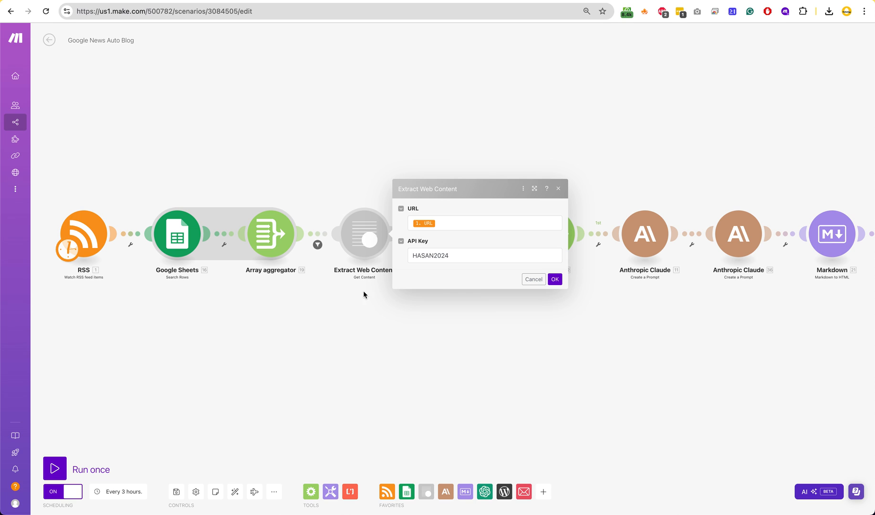
mouse_move(363, 233)
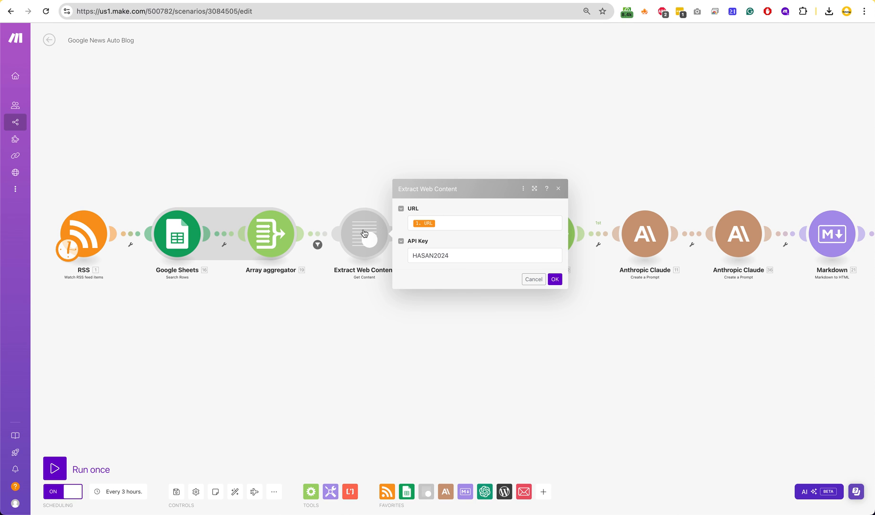
mouse_move(443, 272)
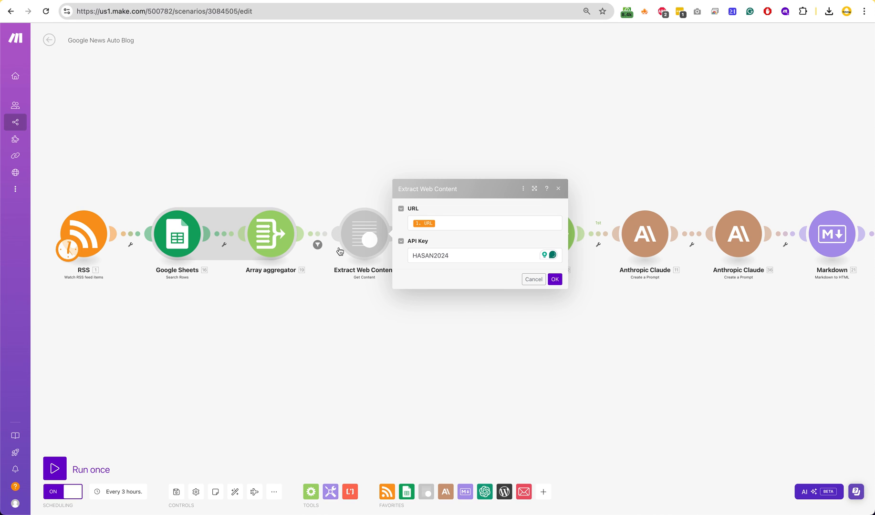
triple_click(481, 255)
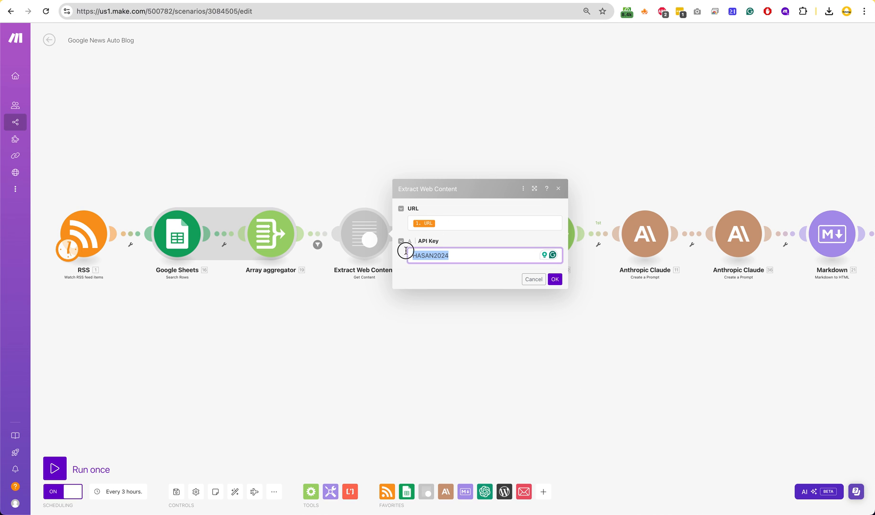
Review the Add a Row mappings for Post URL, Title and Content, then close.
click(553, 279)
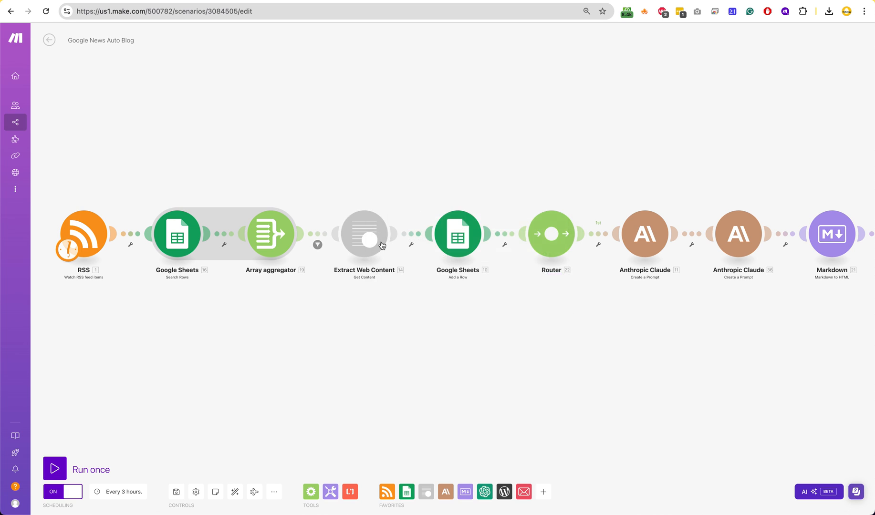
mouse_move(363, 227)
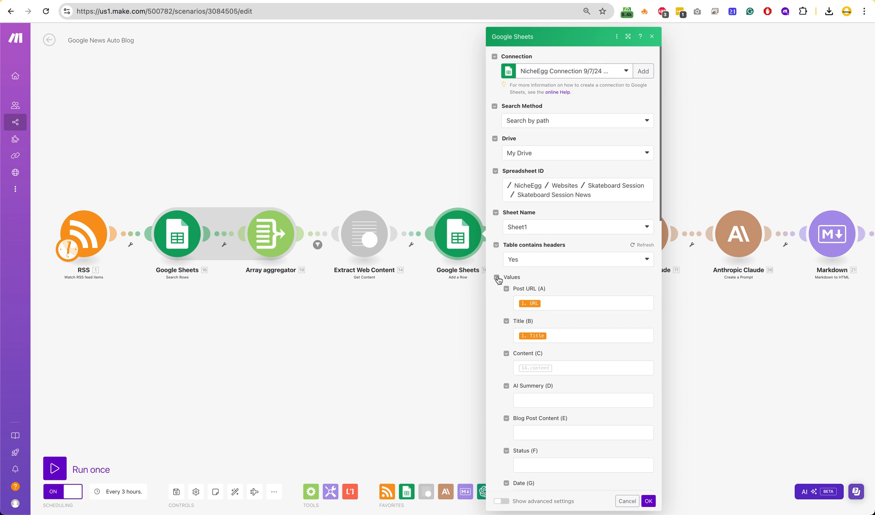
click(647, 501)
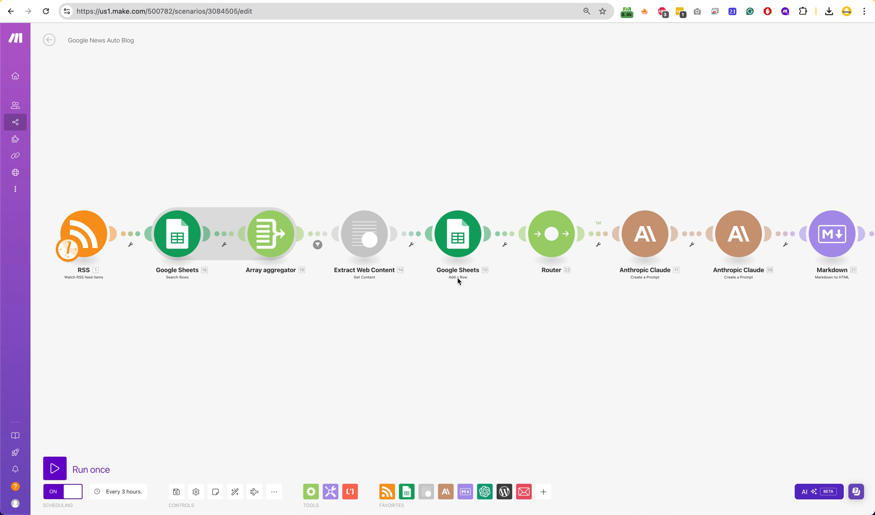
mouse_move(642, 31)
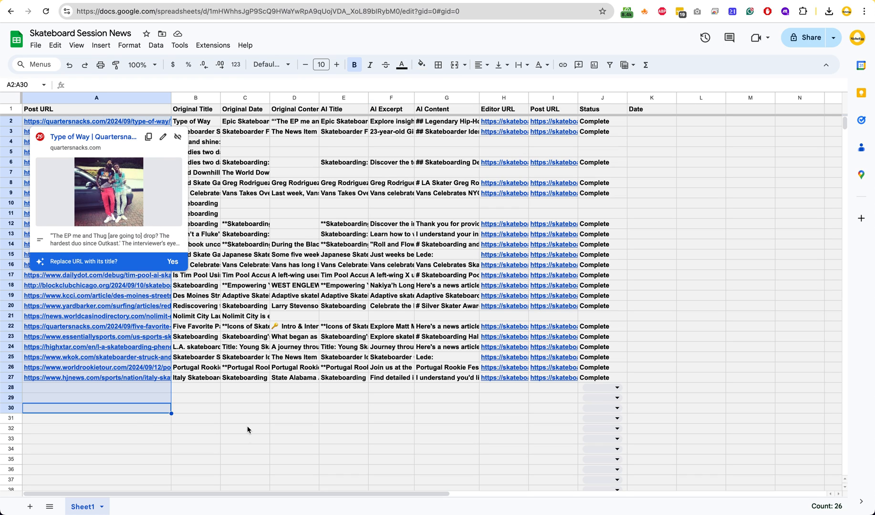
View the Skateboard Session News sheet and start editing empty cell A28.
click(245, 439)
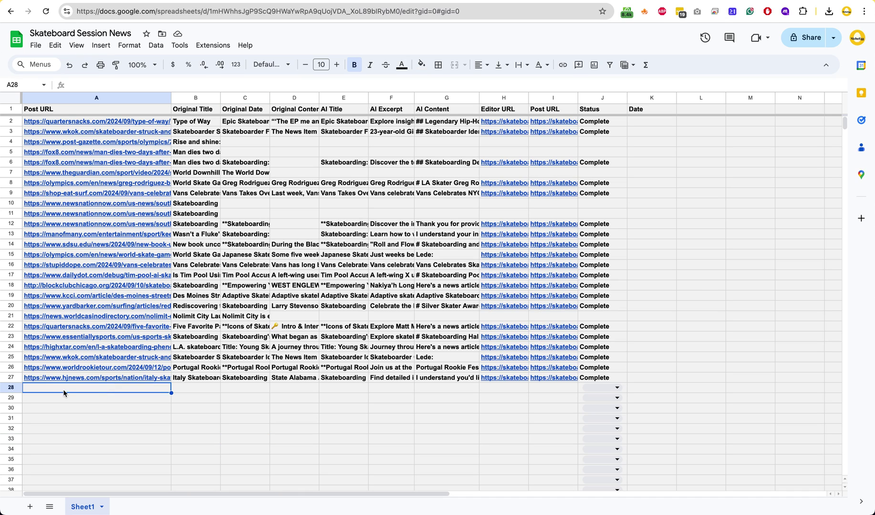
mouse_move(143, 383)
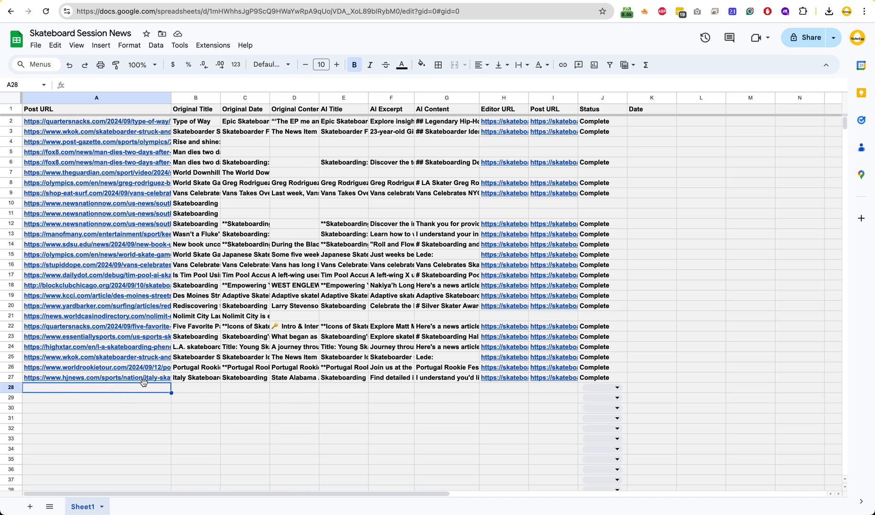
double_click(96, 387)
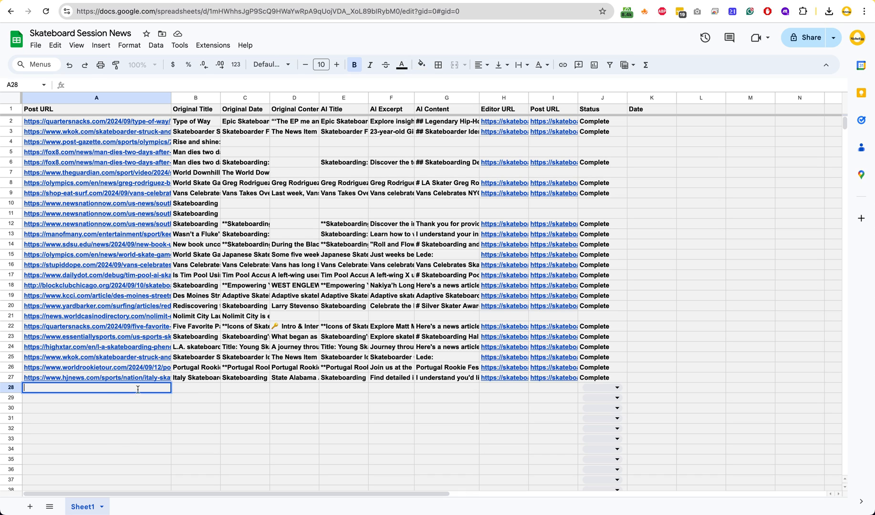
mouse_move(535, 22)
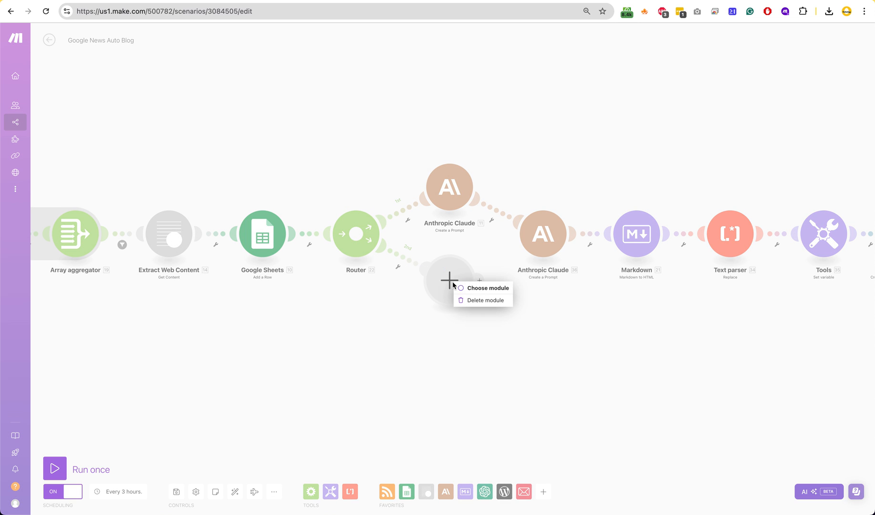
Delete the empty module on the router's second route.
click(484, 300)
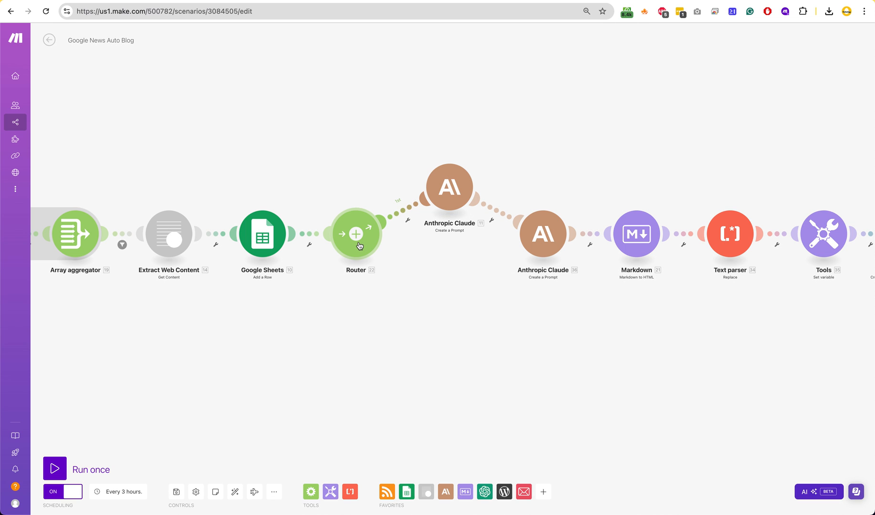
mouse_move(381, 249)
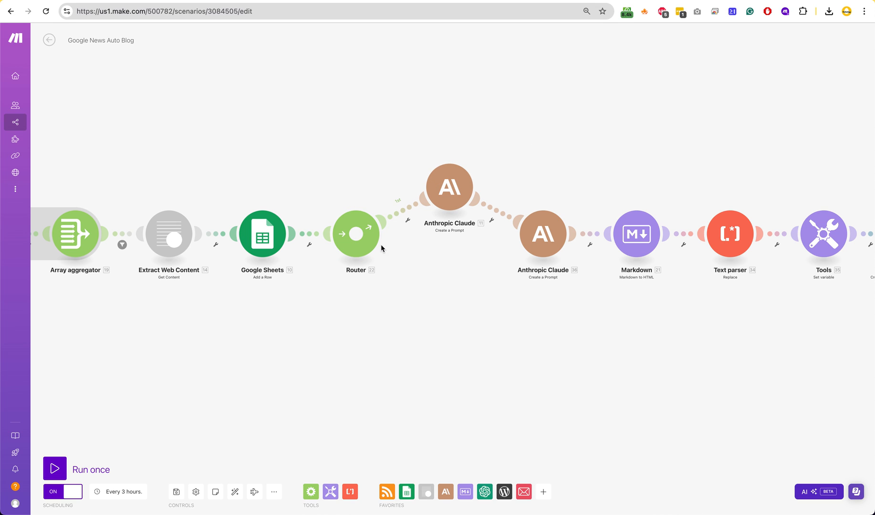
right_click(356, 233)
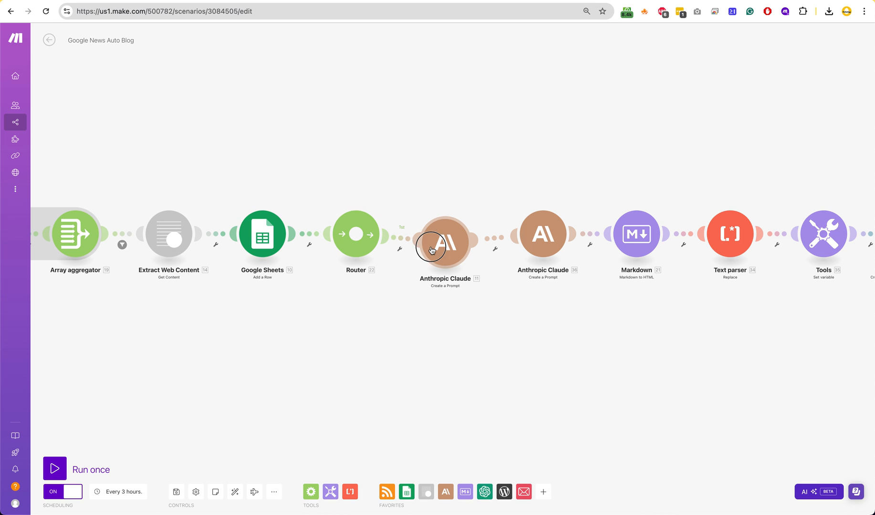
Read the first Anthropic Claude prompt's article-writing instructions through to the mapped source content.
click(445, 242)
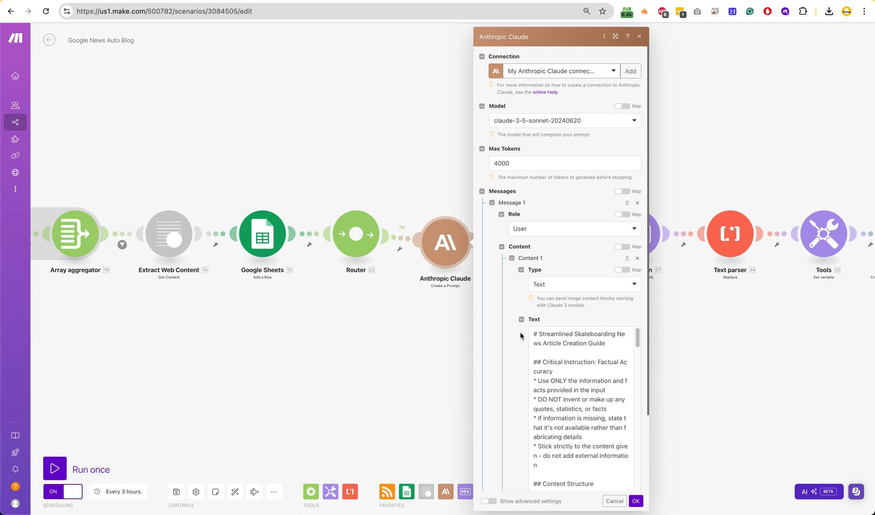
scroll(down, 3)
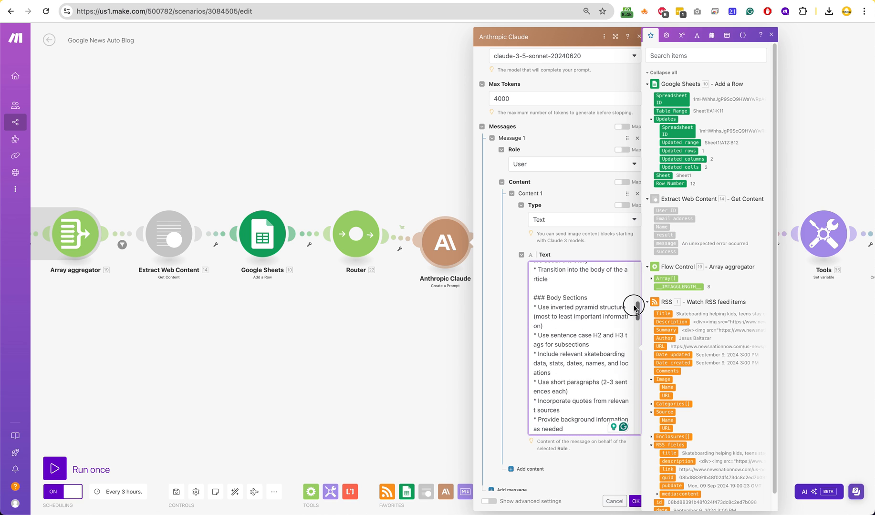
scroll(down, 3)
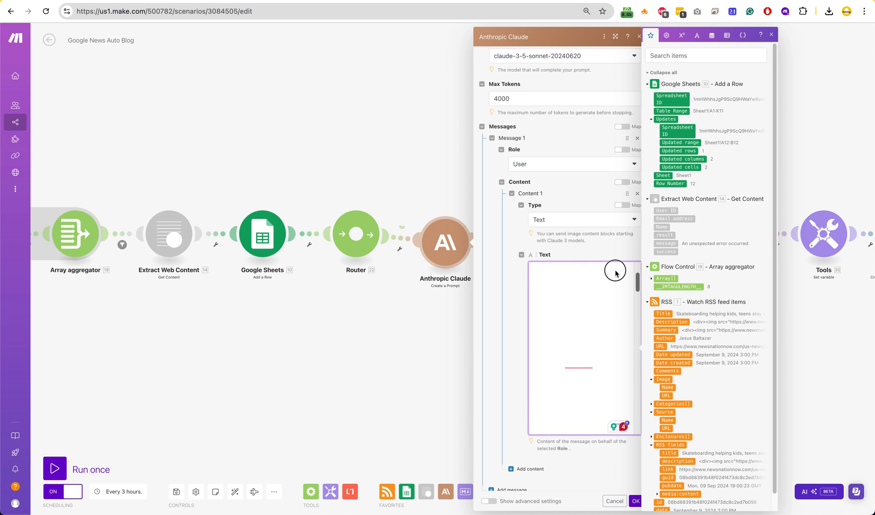
click(580, 346)
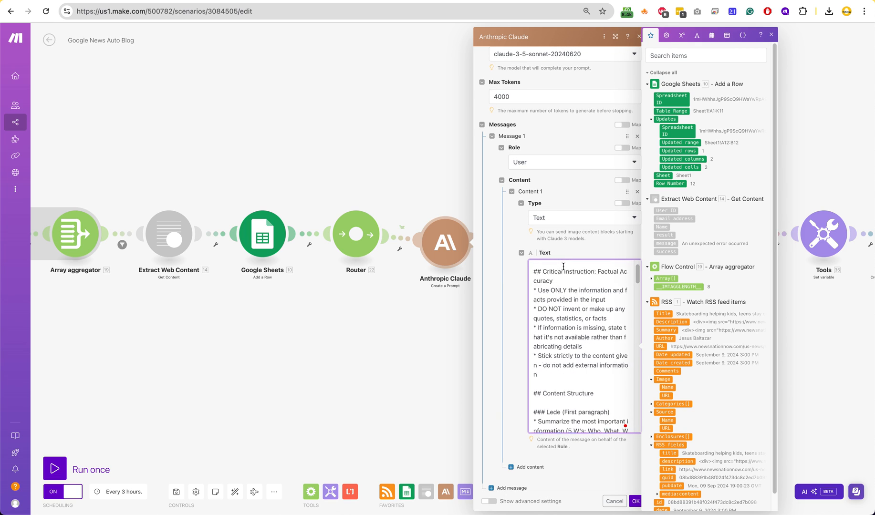
scroll(down, 3)
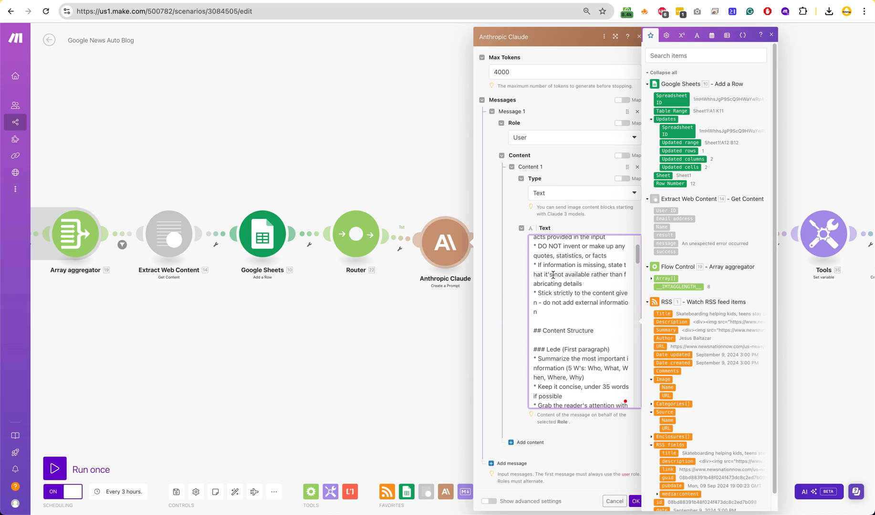
scroll(down, 3)
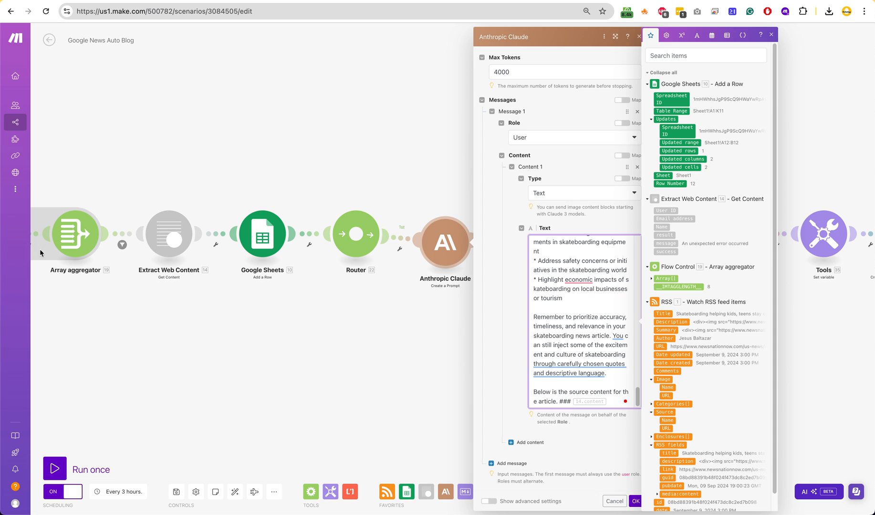
mouse_move(582, 404)
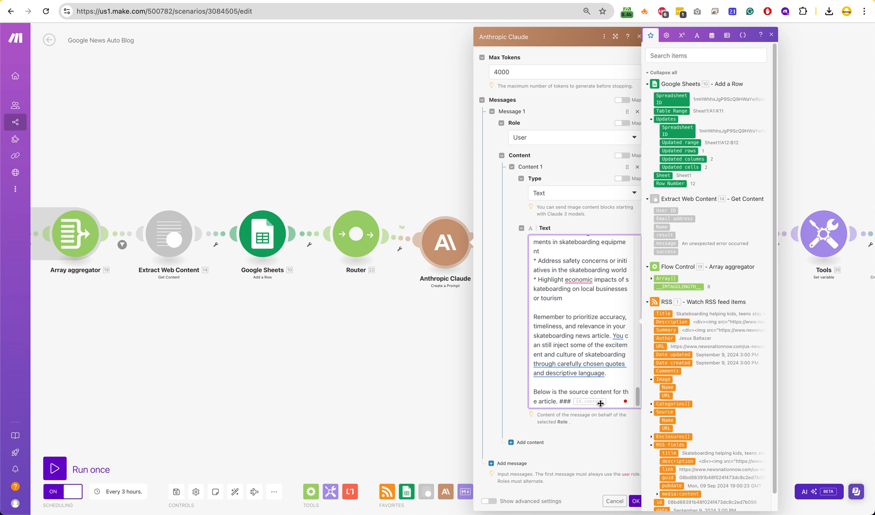
mouse_move(242, 266)
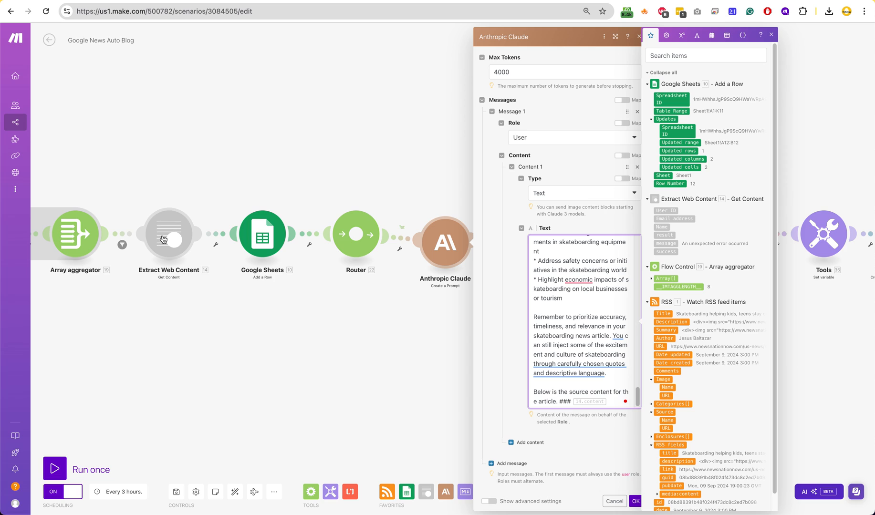
mouse_move(578, 393)
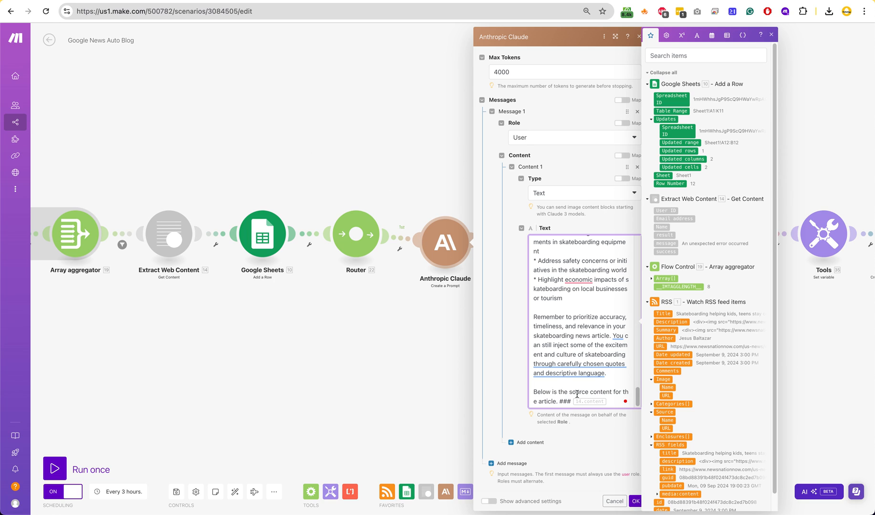
mouse_move(168, 233)
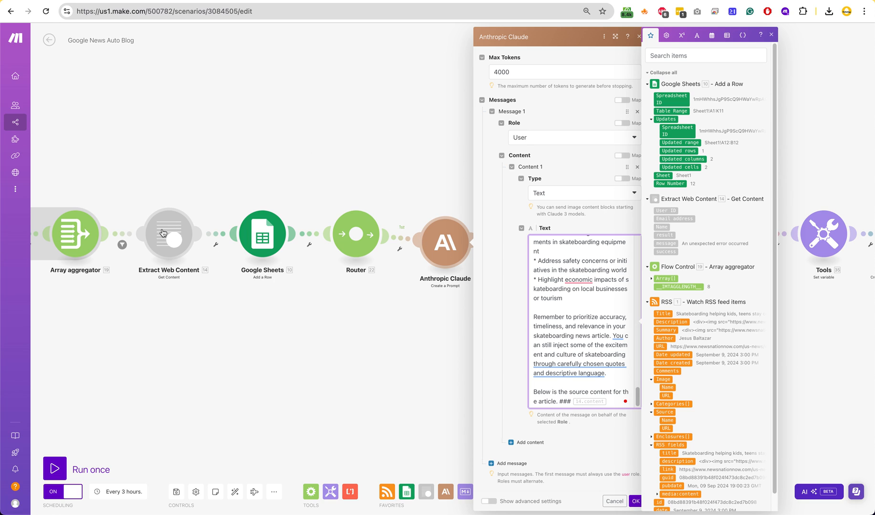
mouse_move(574, 403)
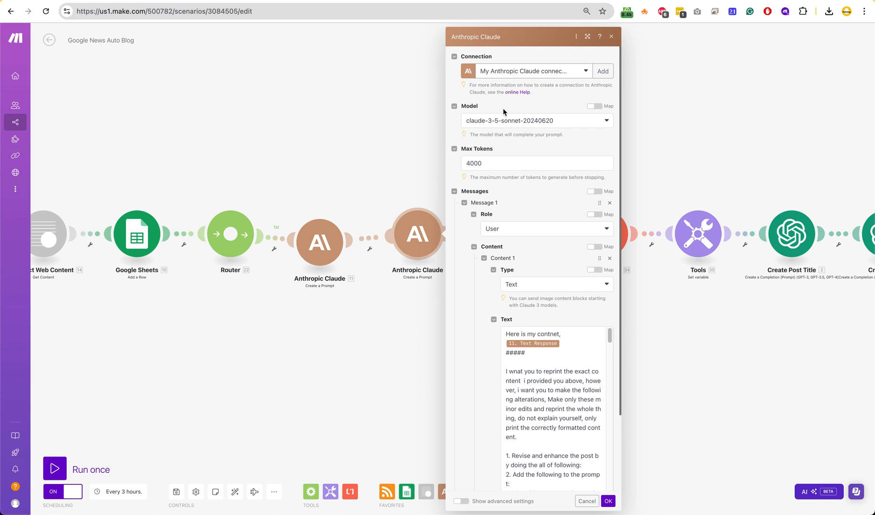
mouse_move(345, 243)
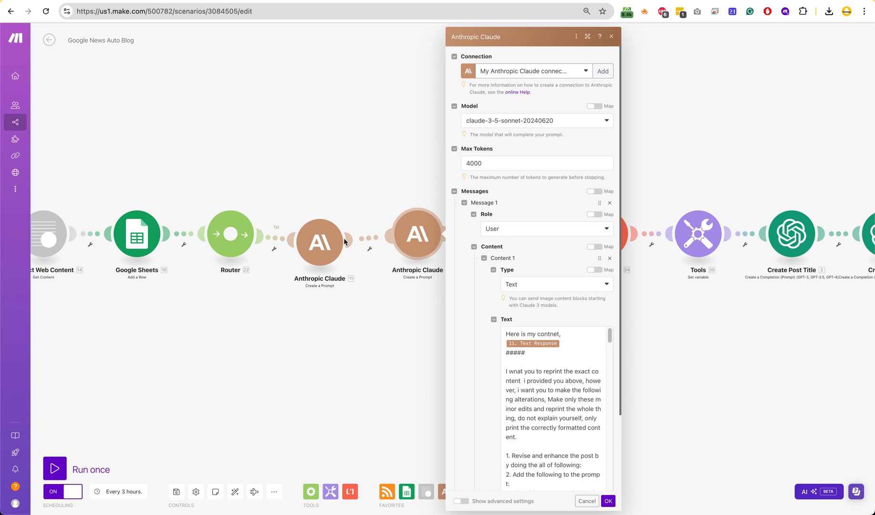
mouse_move(310, 255)
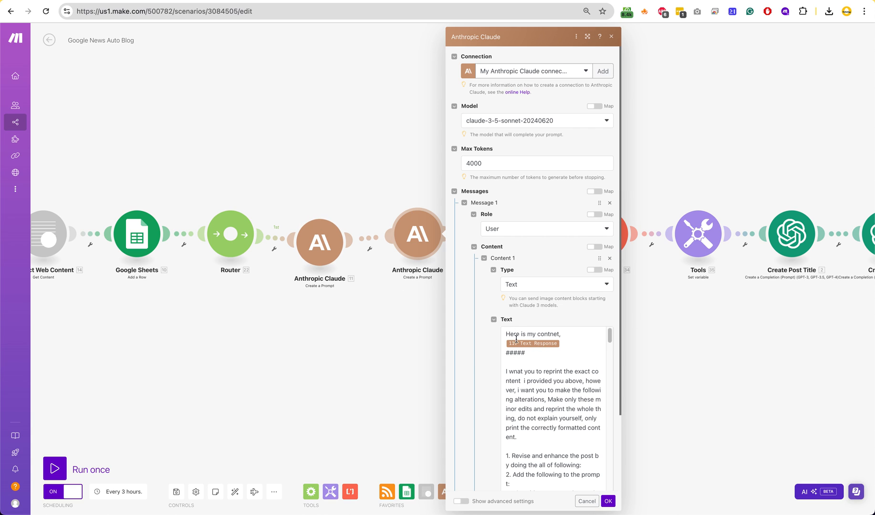
scroll(down, 3)
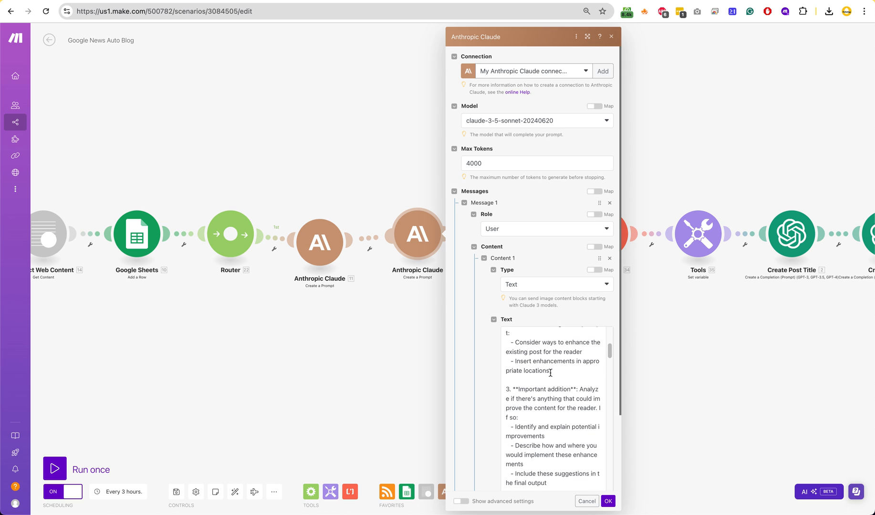
scroll(down, 3)
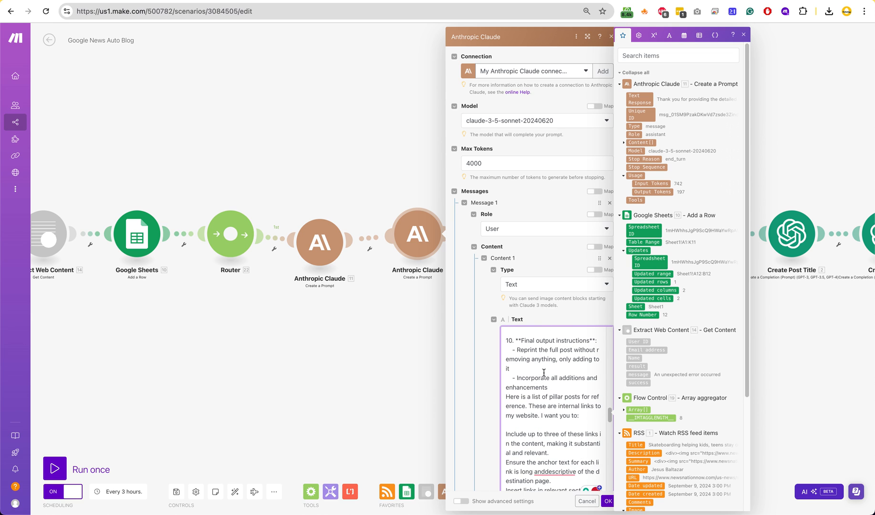
scroll(down, 3)
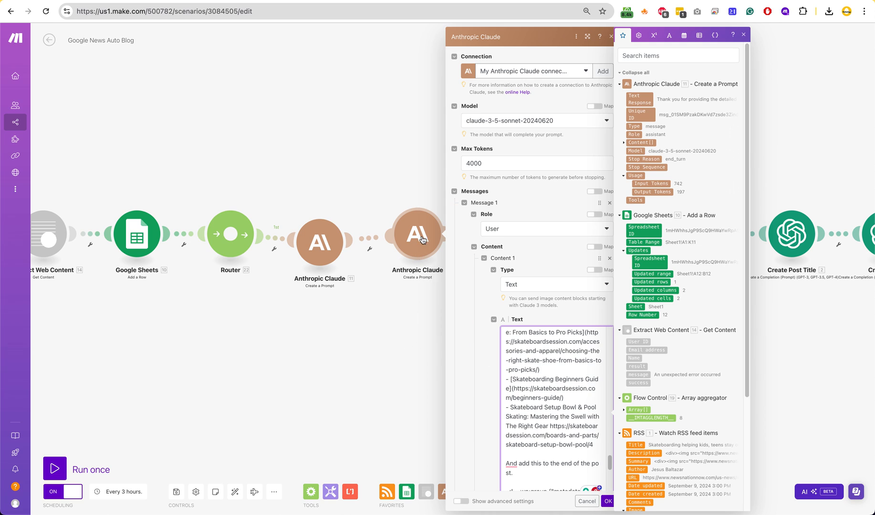
mouse_move(375, 170)
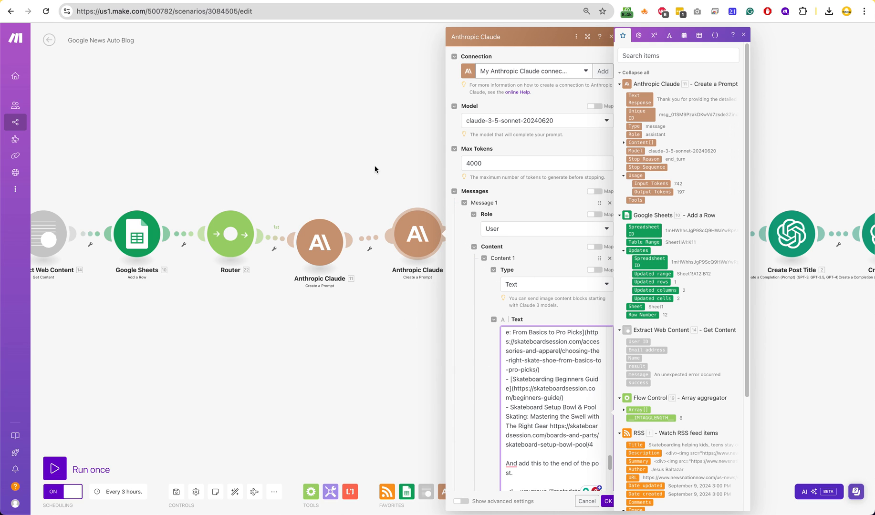
mouse_move(418, 250)
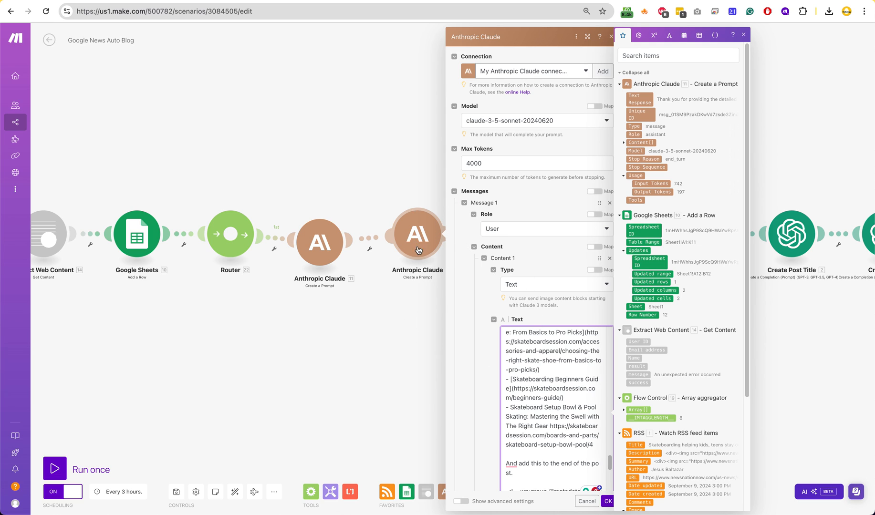
scroll(down, 3)
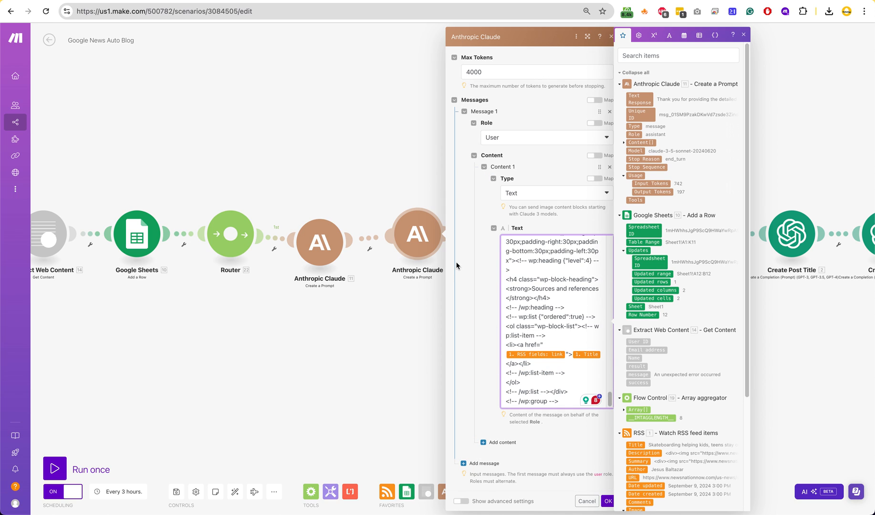
mouse_move(425, 338)
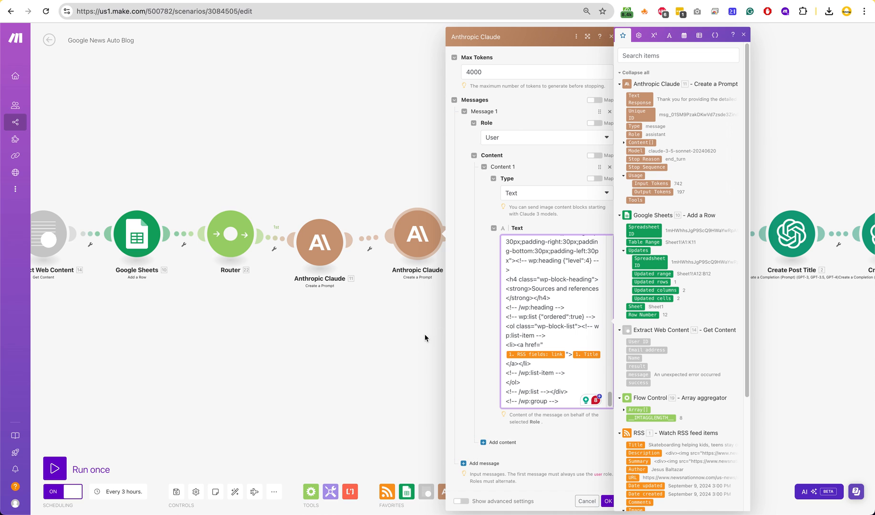
Close the Claude settings and review the Markdown to HTML module mapping the second Claude response.
click(607, 502)
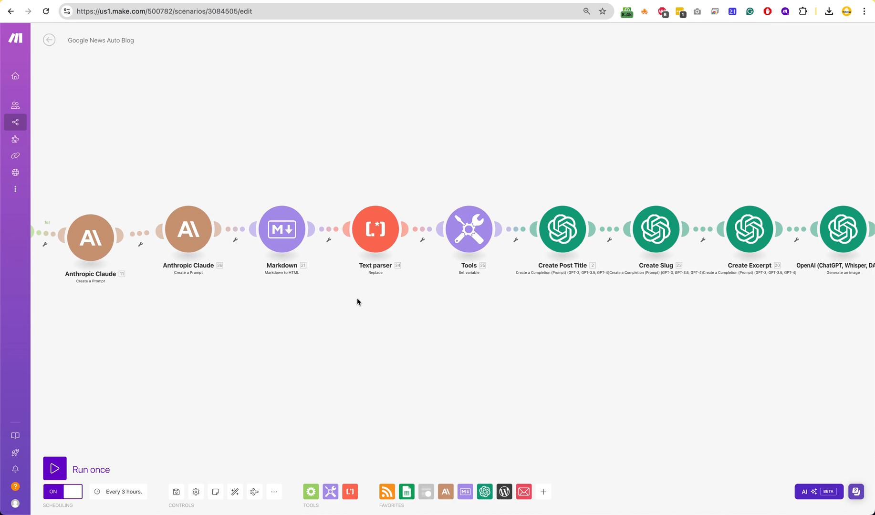
click(282, 229)
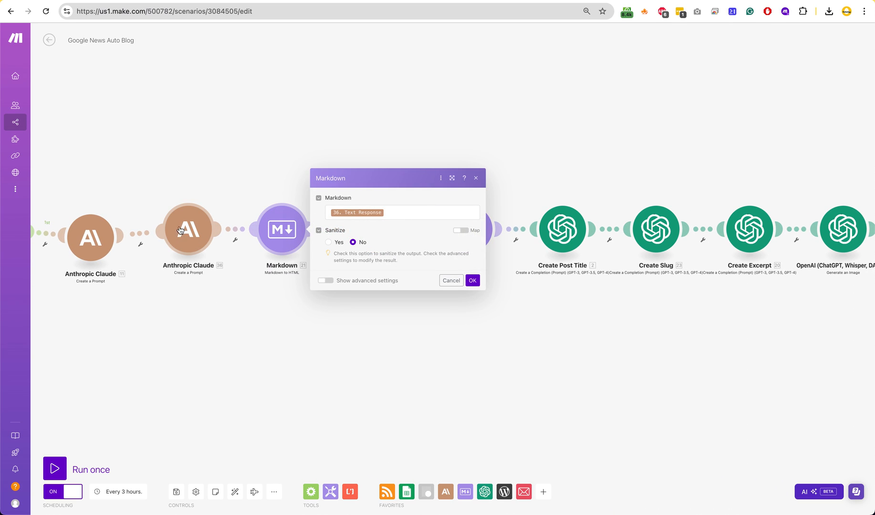
mouse_move(282, 276)
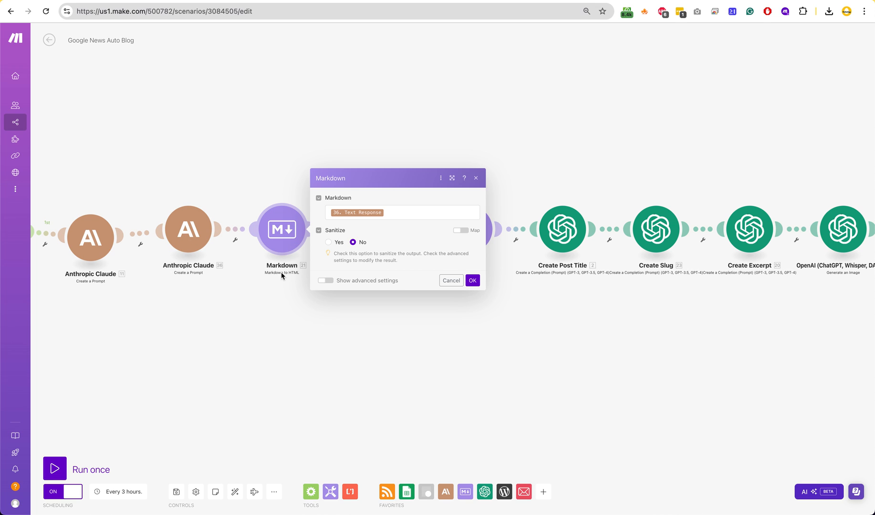
click(471, 280)
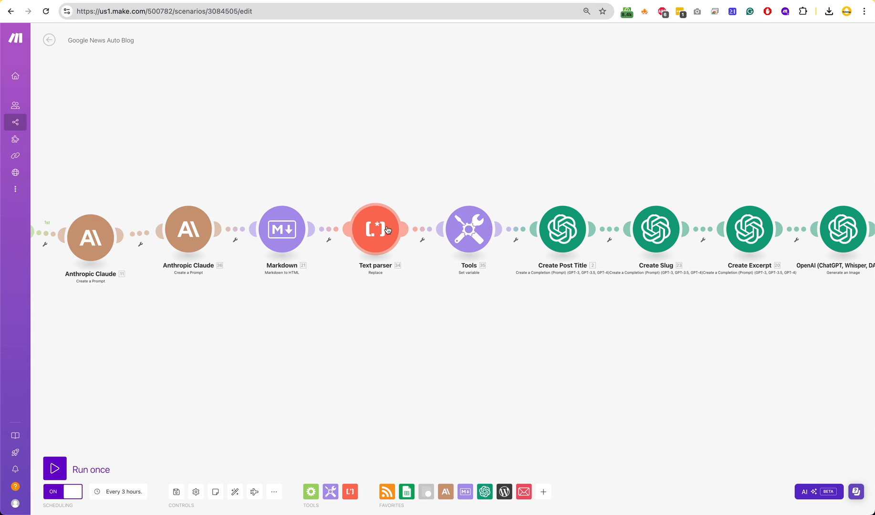
click(375, 229)
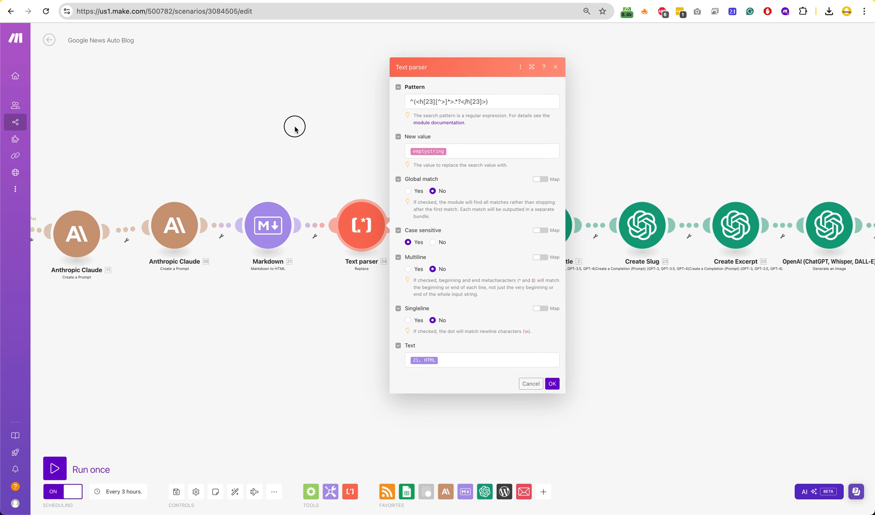
click(550, 384)
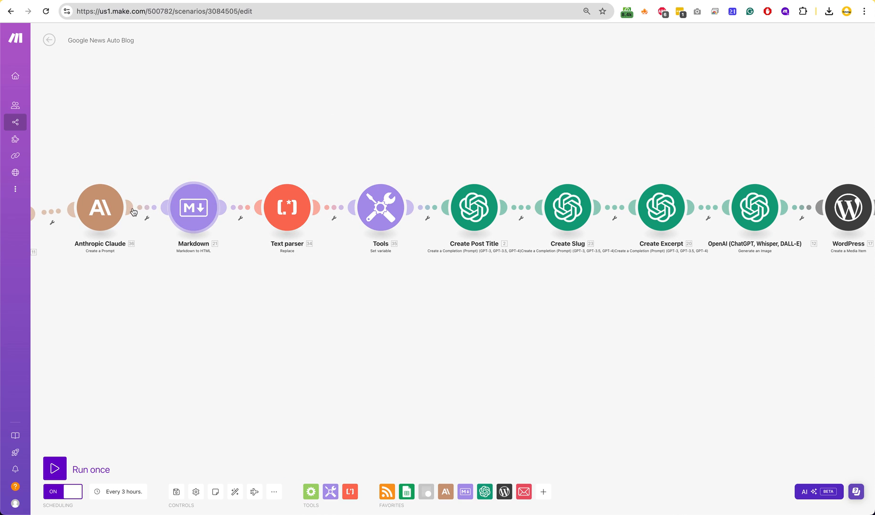
mouse_move(408, 192)
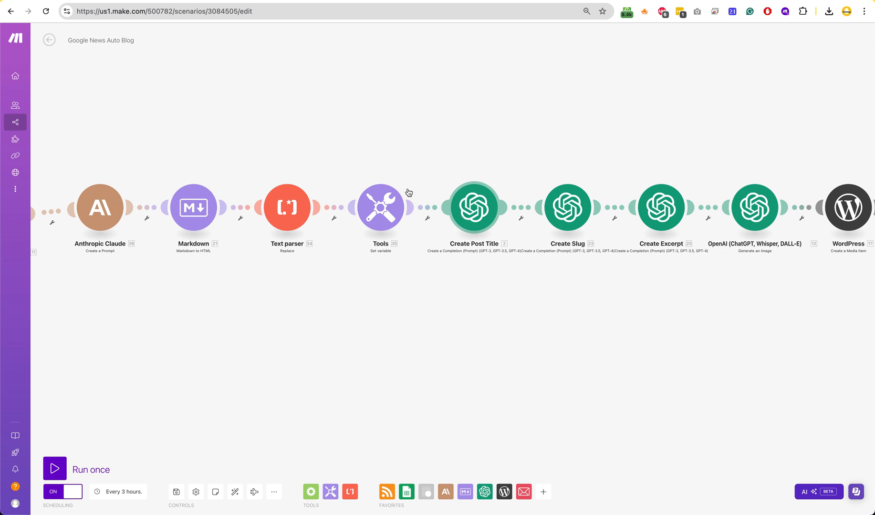
mouse_move(192, 208)
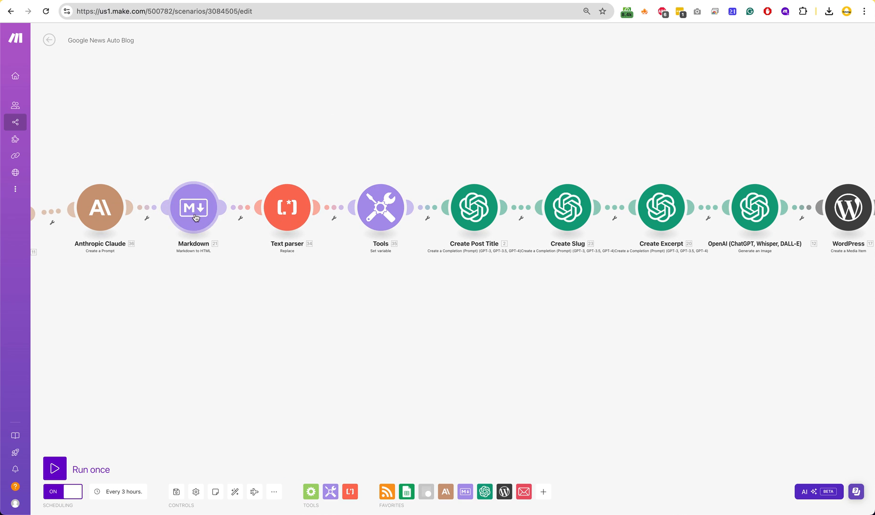
click(286, 208)
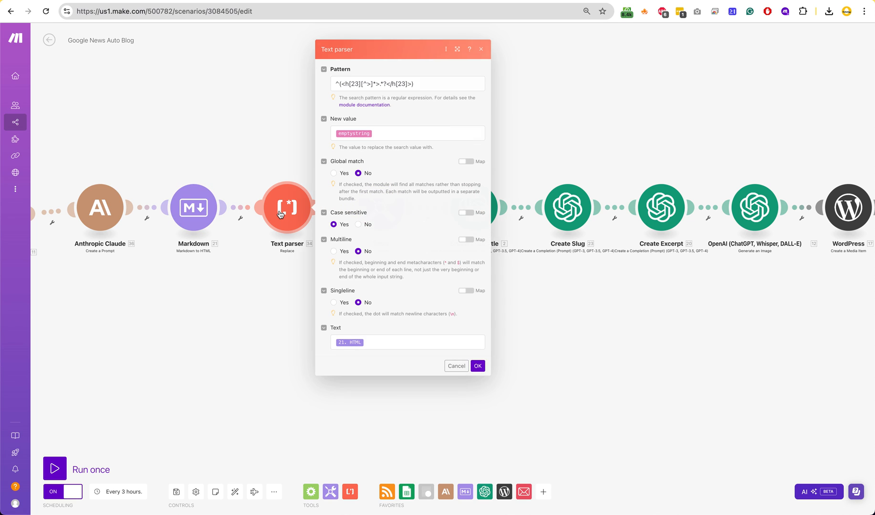
click(408, 84)
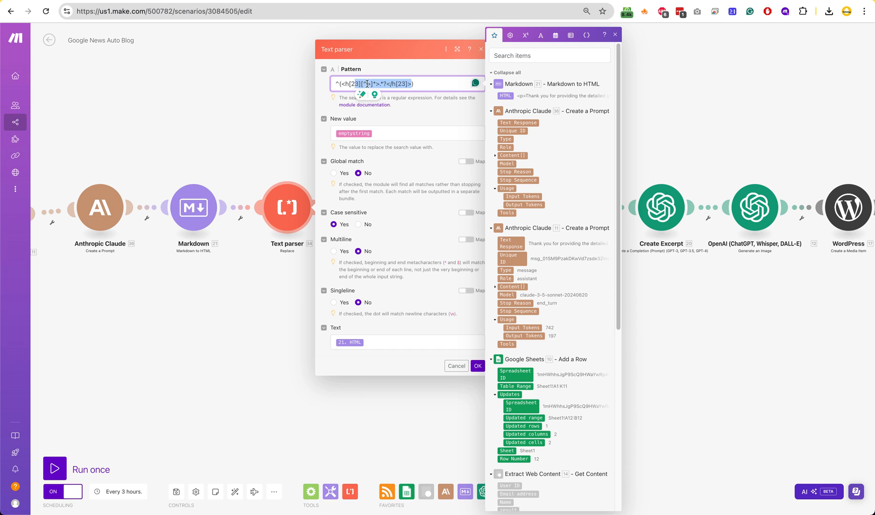
click(456, 366)
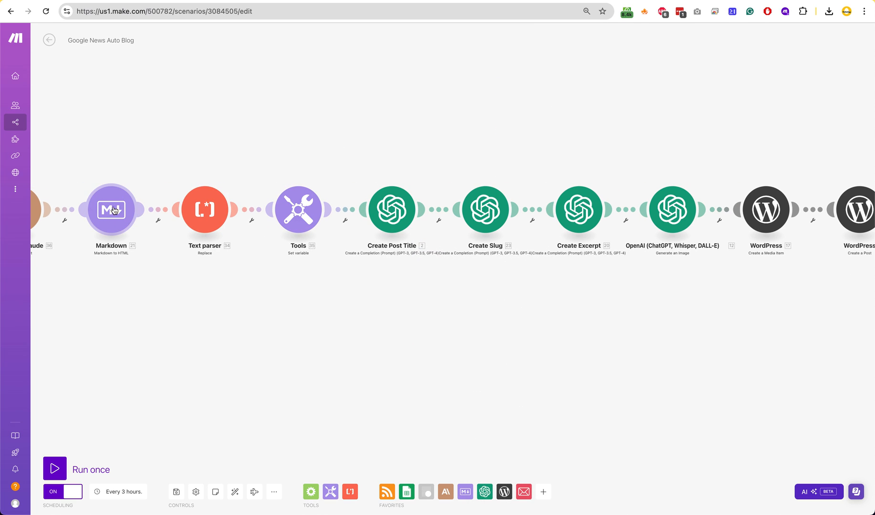
mouse_move(391, 210)
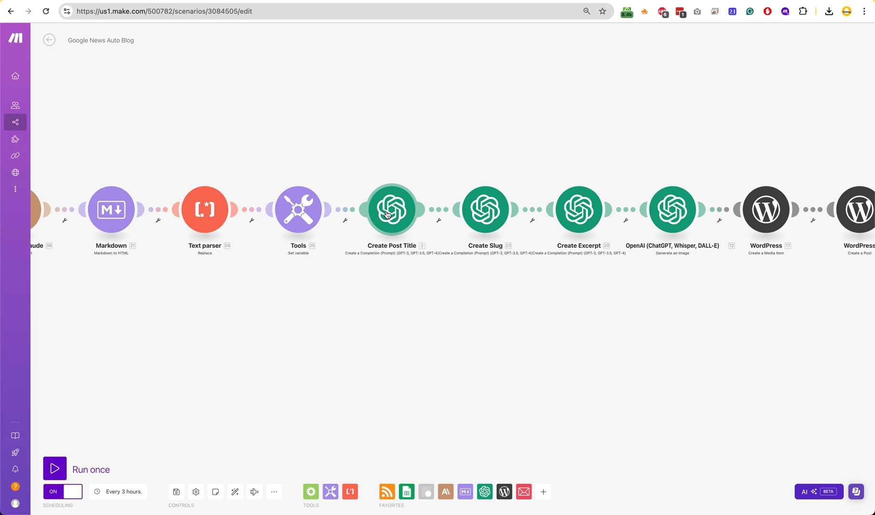
click(391, 209)
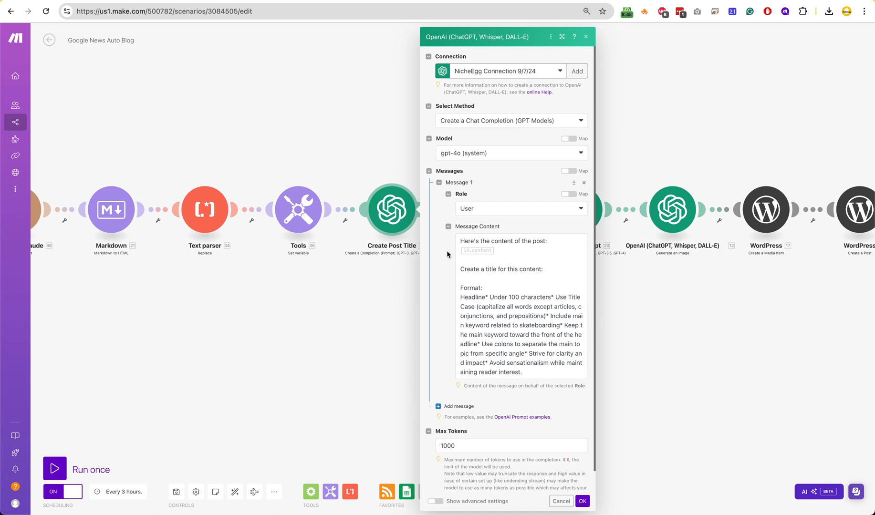
click(519, 252)
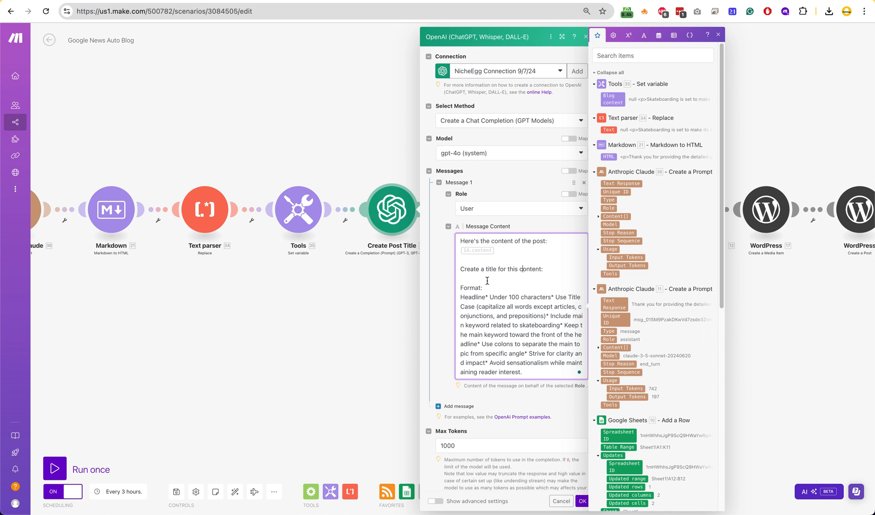
click(582, 501)
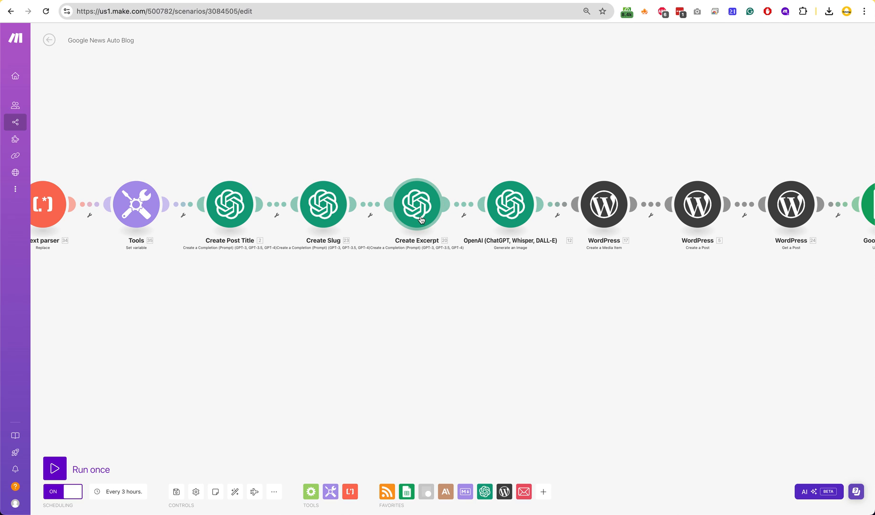
mouse_move(238, 172)
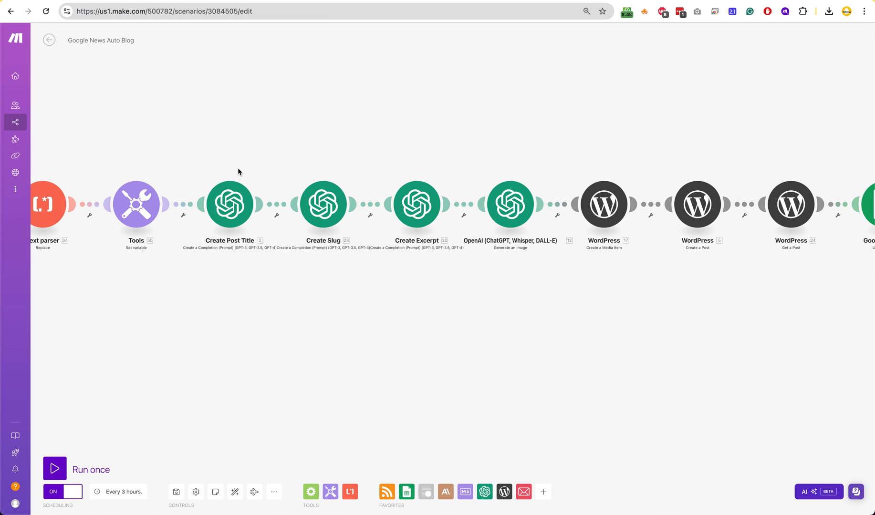
mouse_move(334, 189)
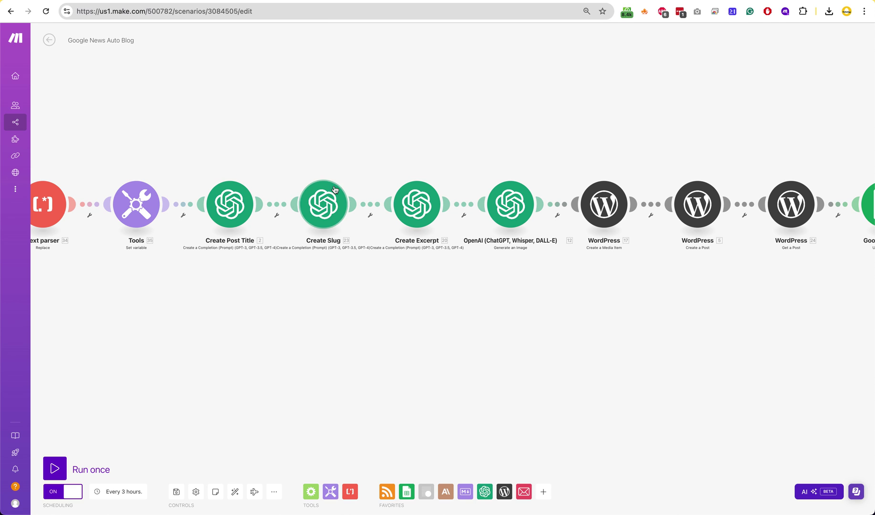
Scroll the canvas right toward the WordPress Create a Post module.
scroll(right, 3)
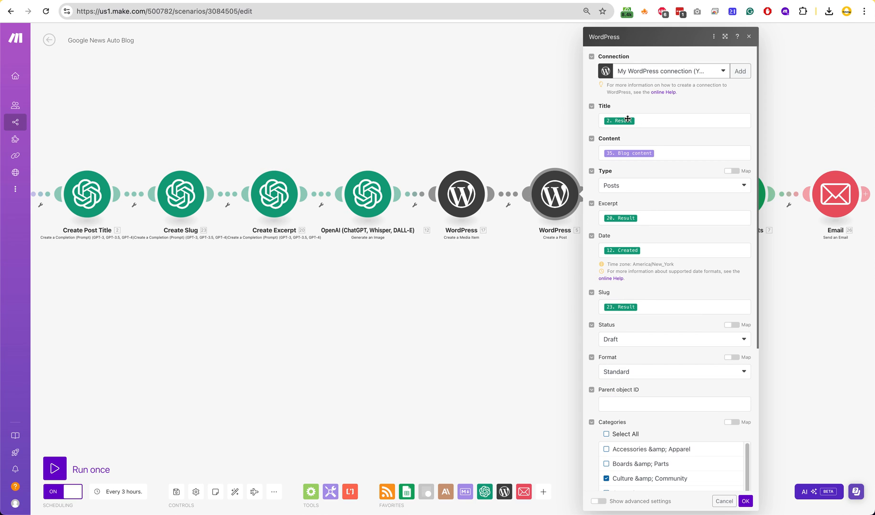
mouse_move(611, 125)
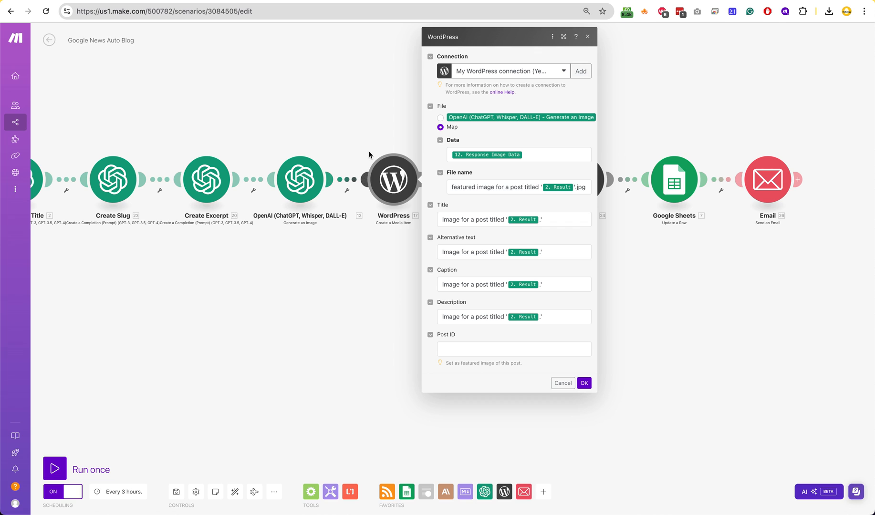
mouse_move(300, 180)
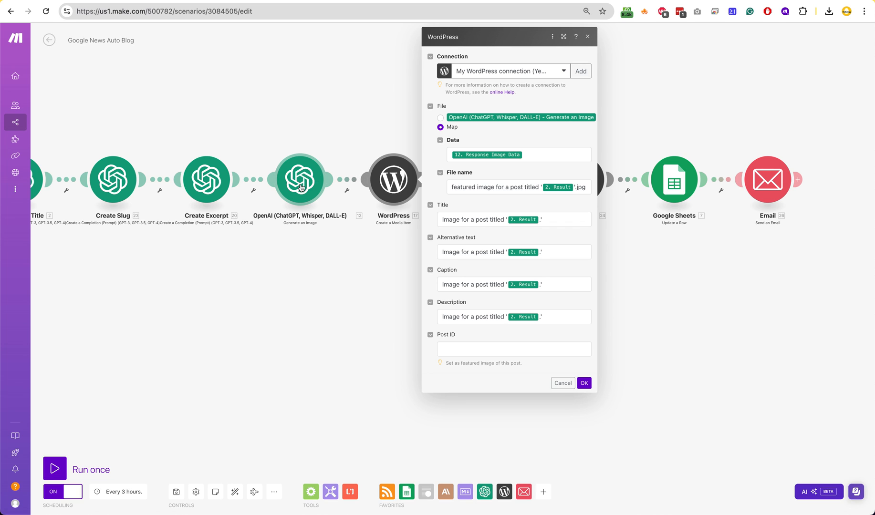
Close the media item settings and open WordPress Get a Post, which fetches by Post ID.
click(583, 383)
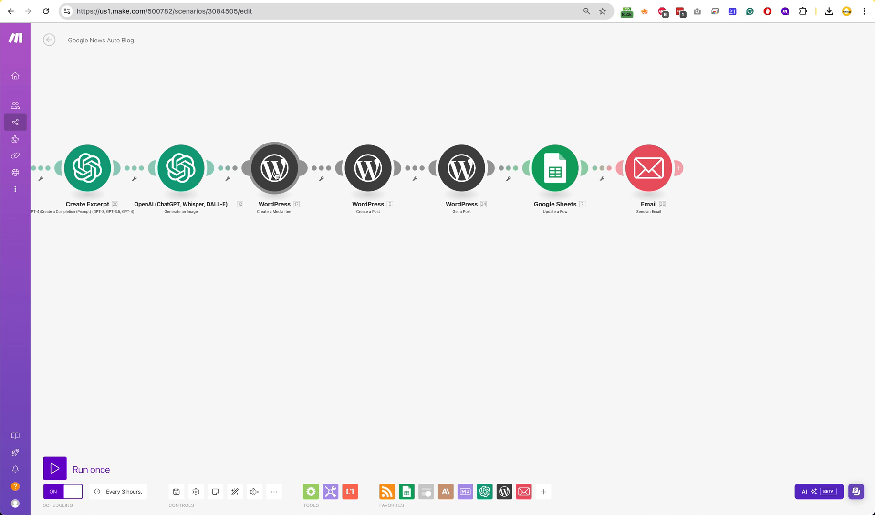
mouse_move(368, 168)
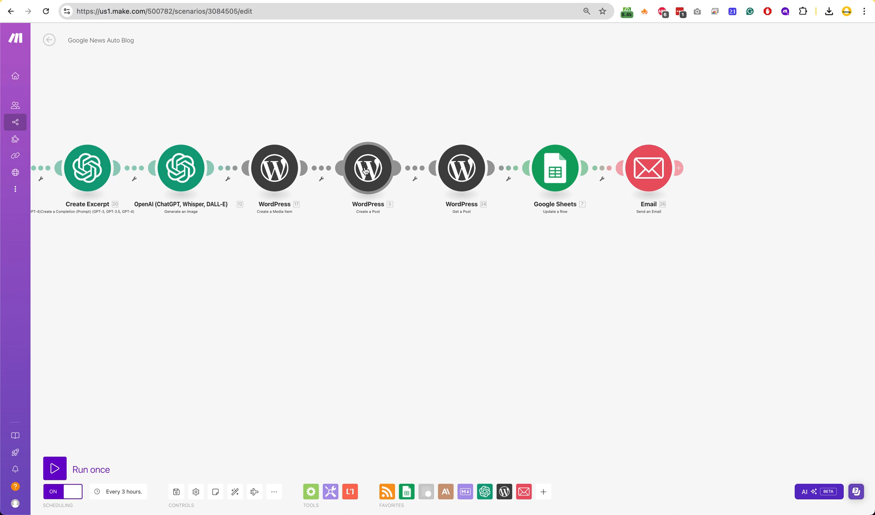
click(461, 168)
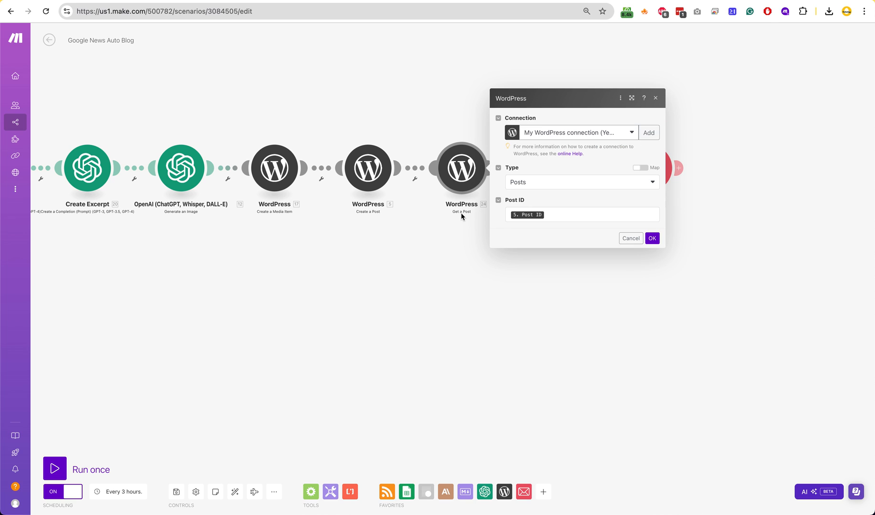
mouse_move(556, 216)
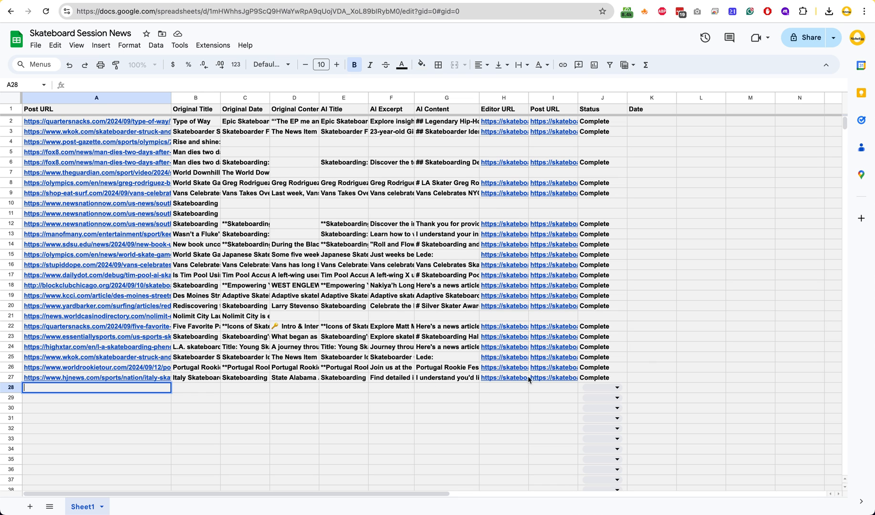
click(651, 368)
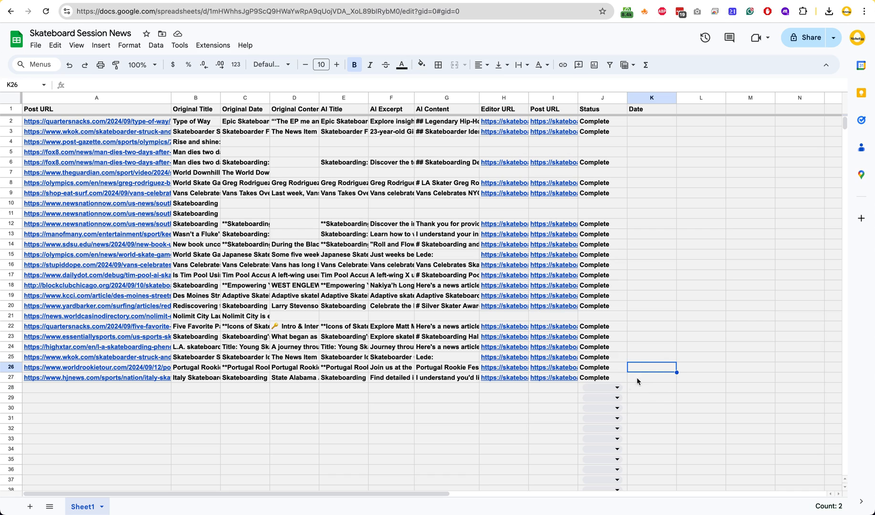
click(602, 377)
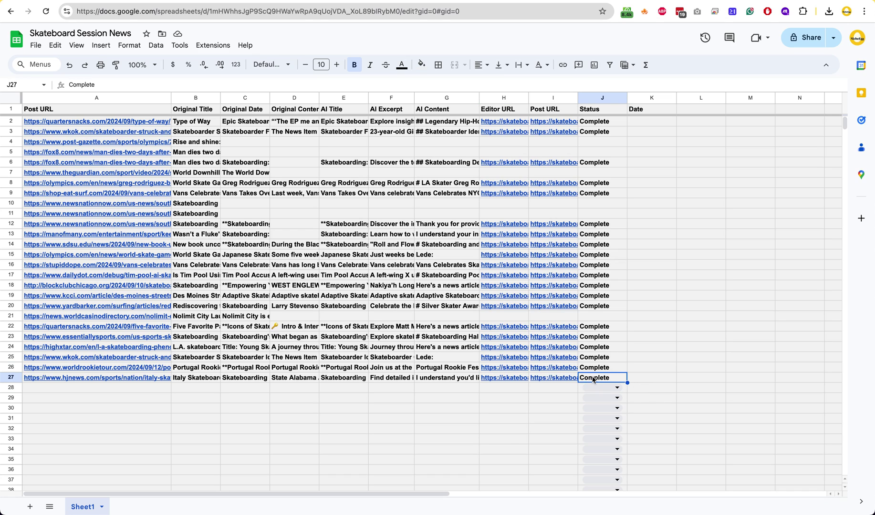
click(651, 357)
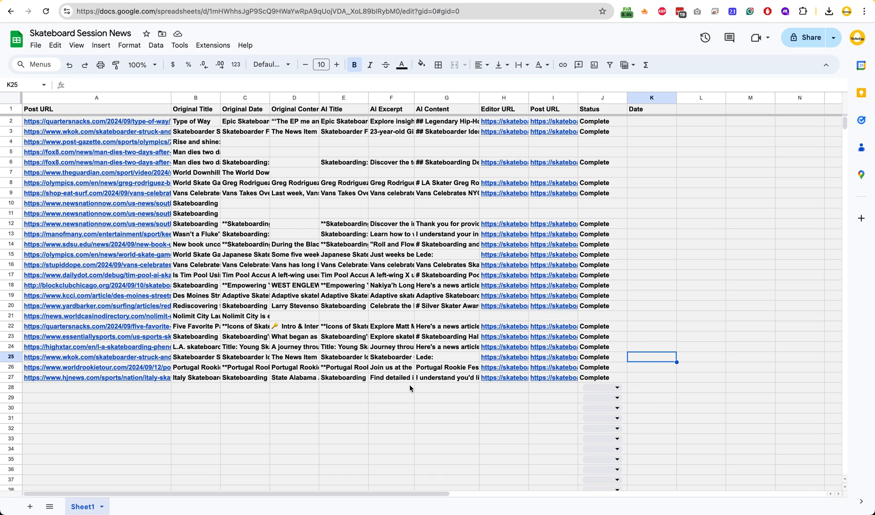
click(446, 377)
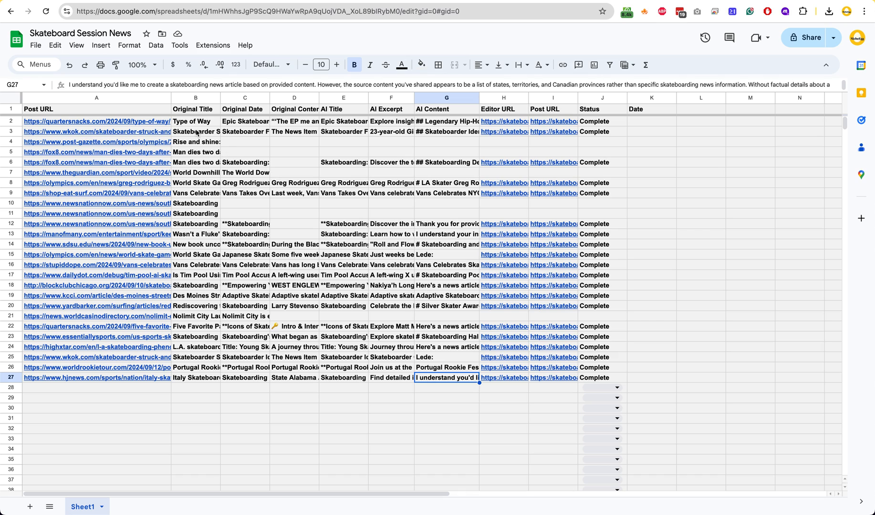
click(244, 171)
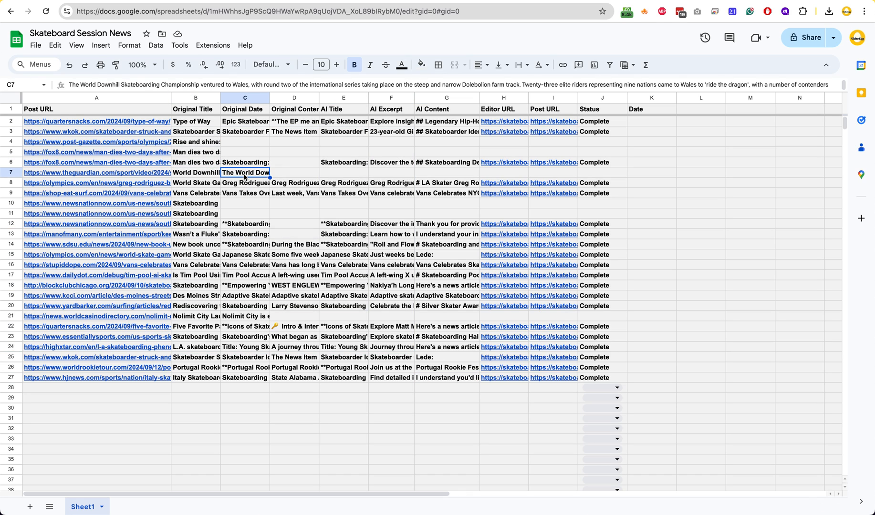
click(245, 367)
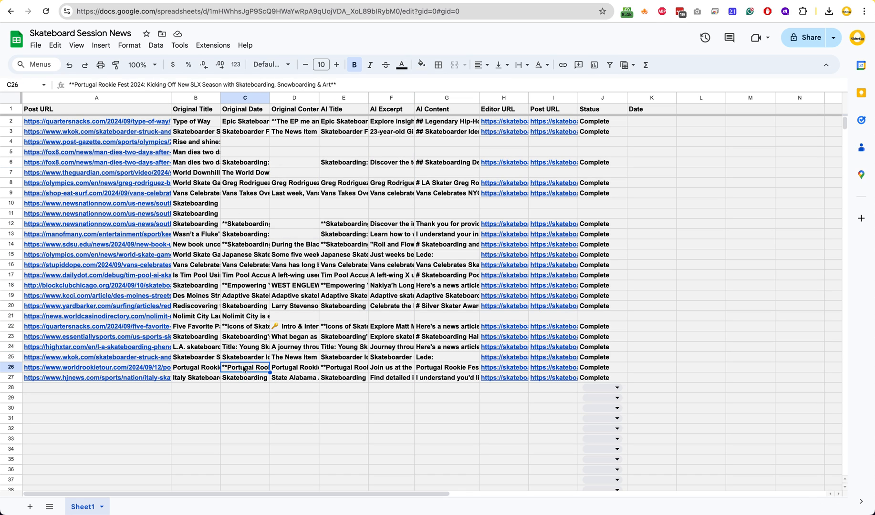
click(195, 377)
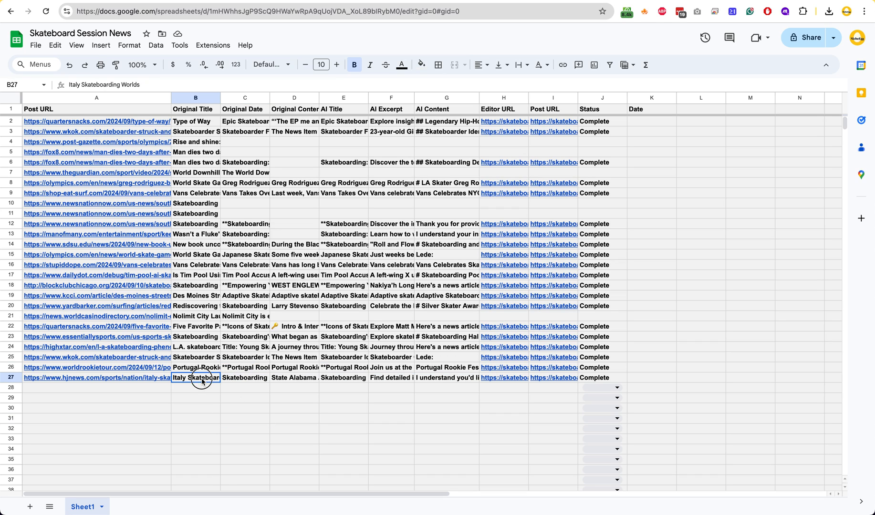
click(244, 254)
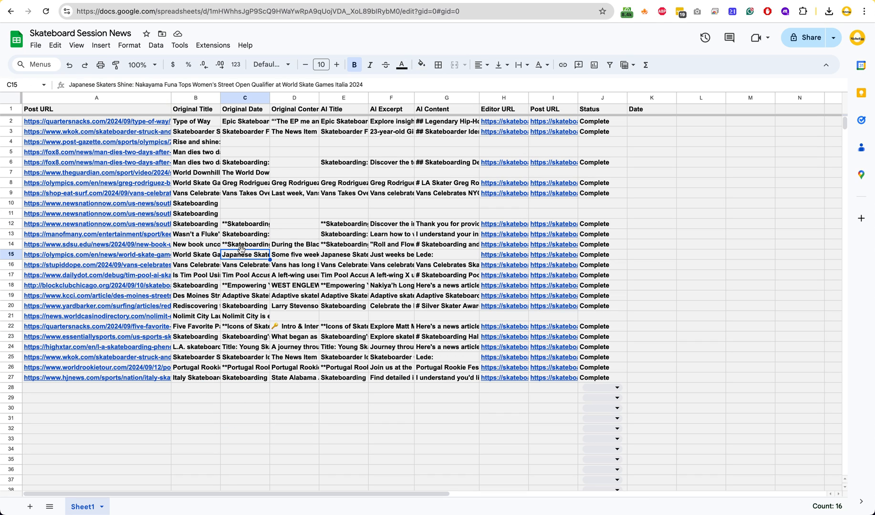
mouse_move(494, 3)
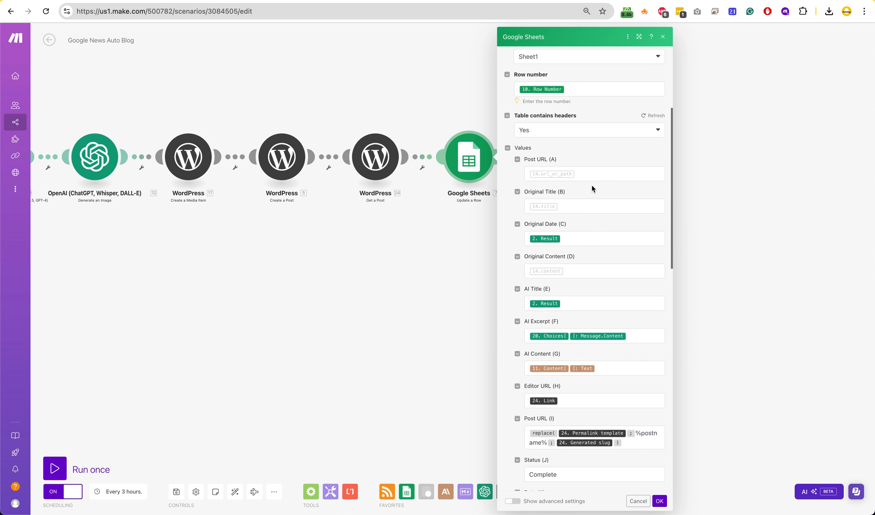
Scroll through the Update a Row fields and edit the Original Date (C) mapping.
scroll(up, 3)
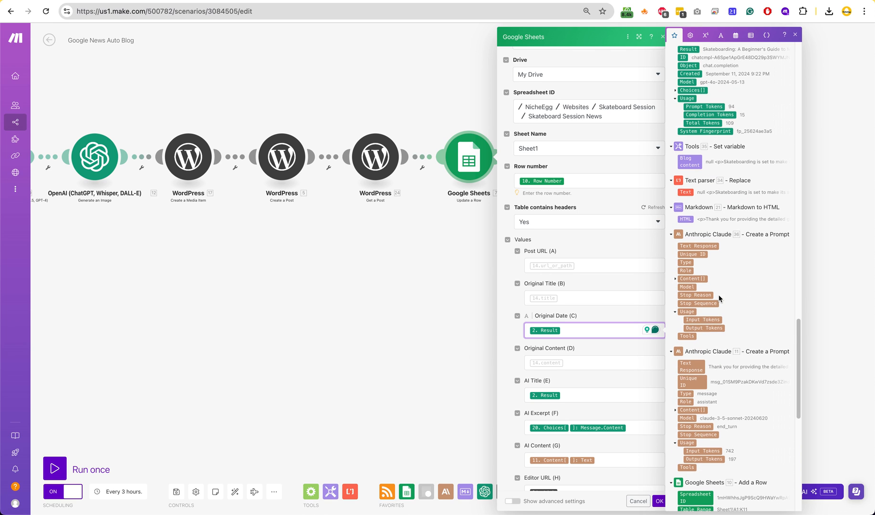
scroll(down, 3)
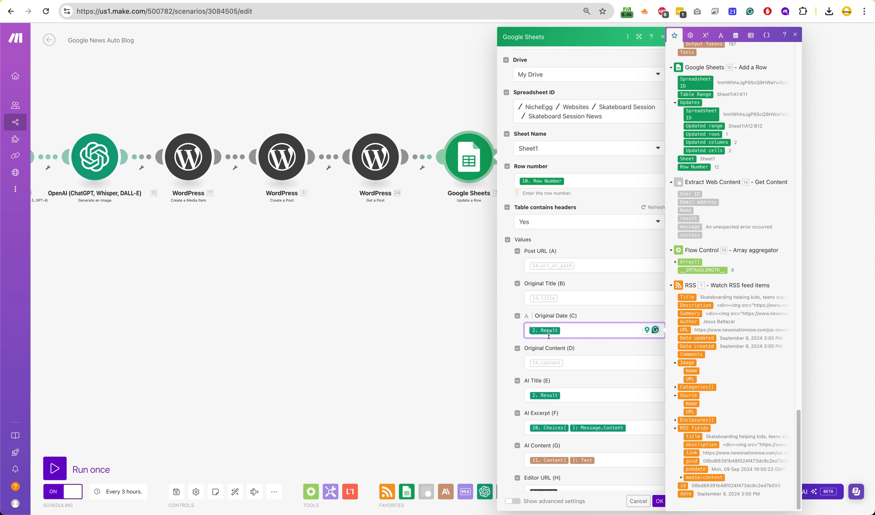
click(694, 346)
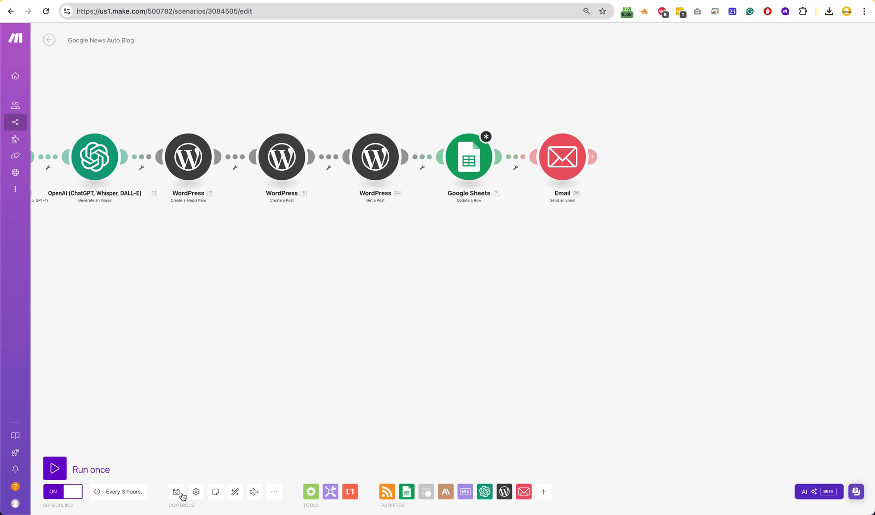
Save the scenario, dismiss the warning, and open the RSS module to check its rss.app feed URL.
click(176, 492)
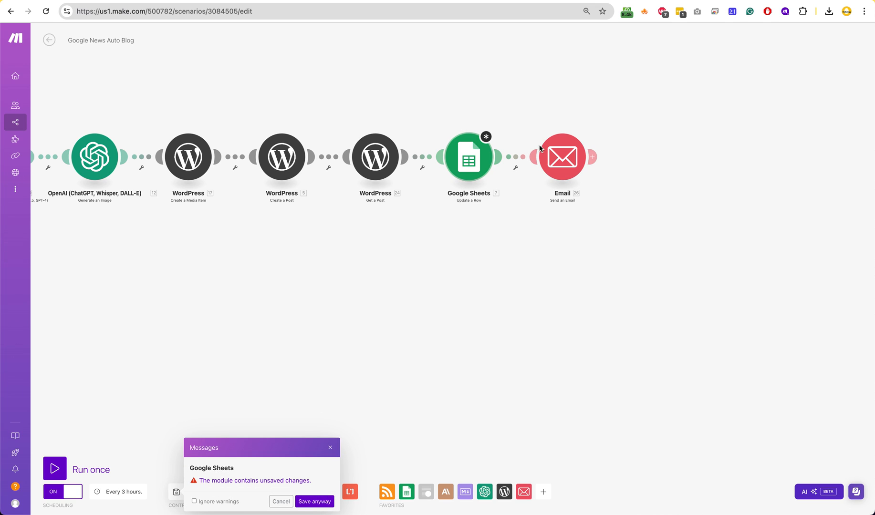
mouse_move(562, 157)
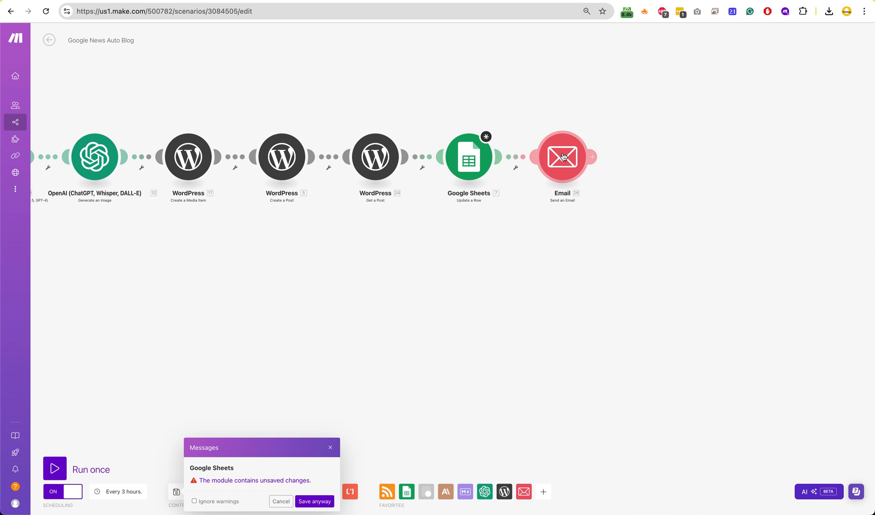
click(562, 157)
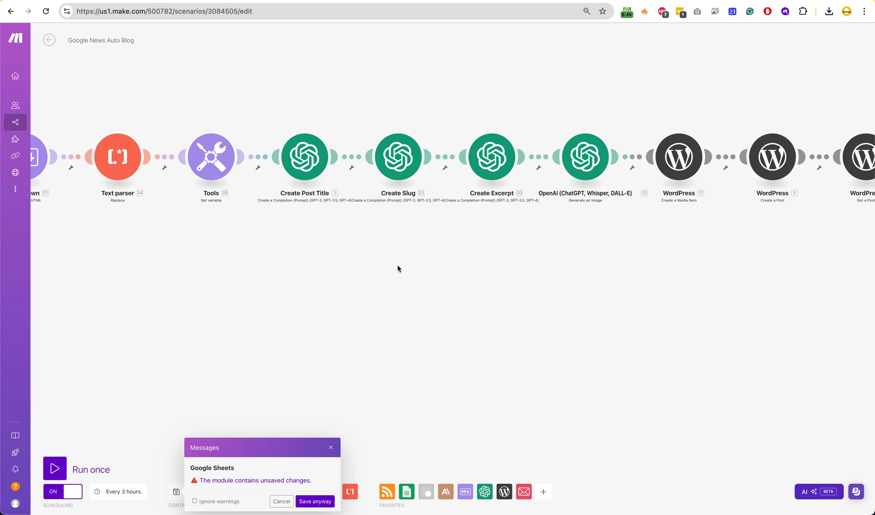
scroll(left, 3)
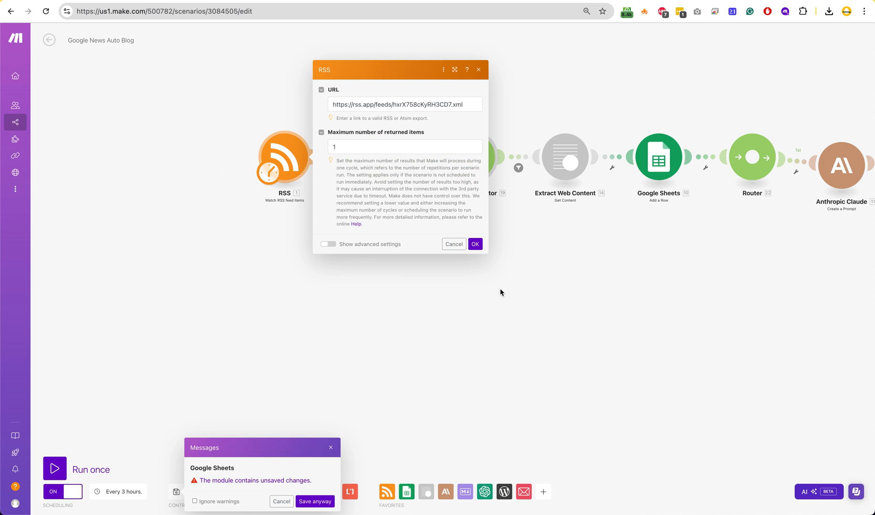
click(474, 244)
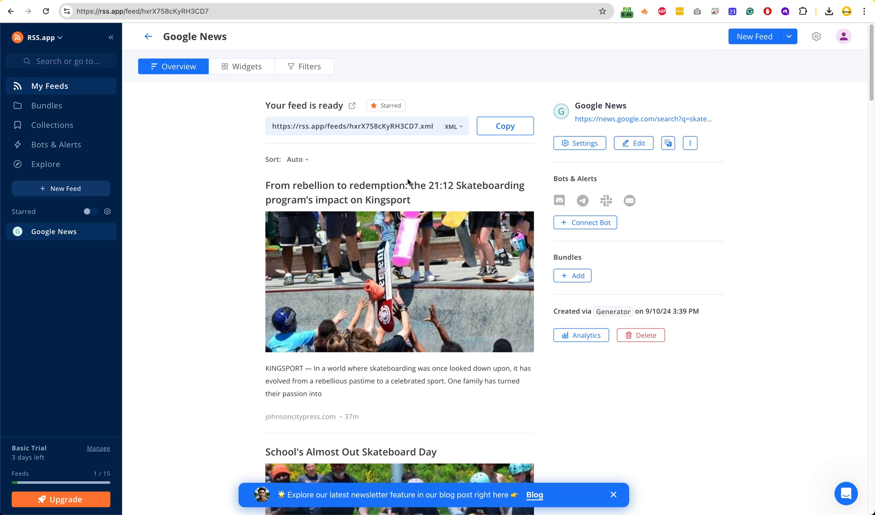
Switch to the RSS.app tab showing the Google News feed's latest skateboarding articles.
click(580, 143)
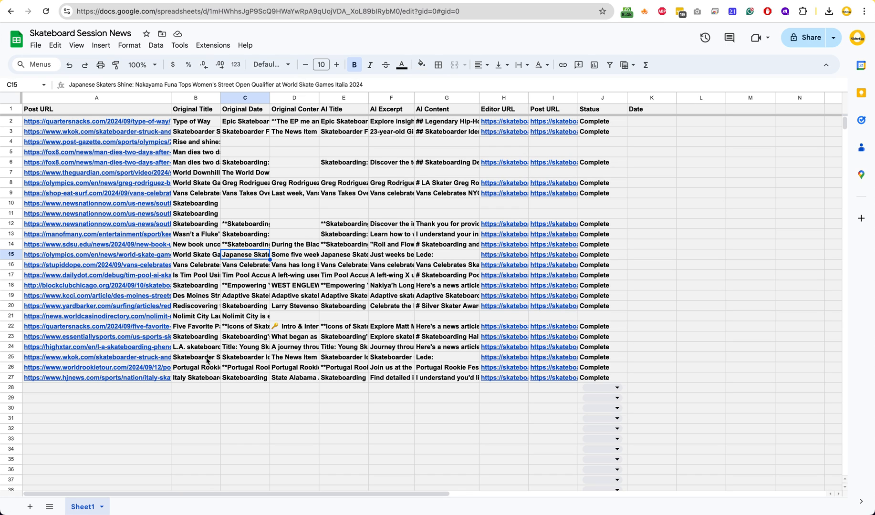
click(96, 357)
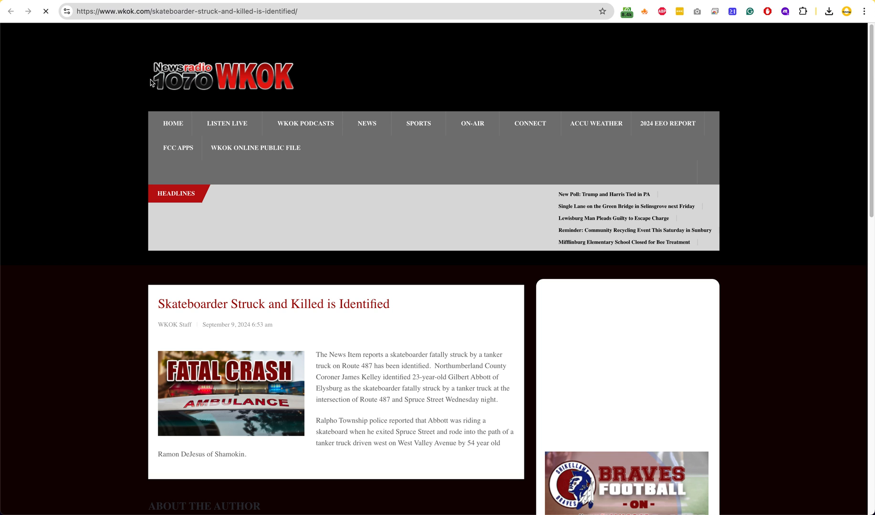
scroll(down, 3)
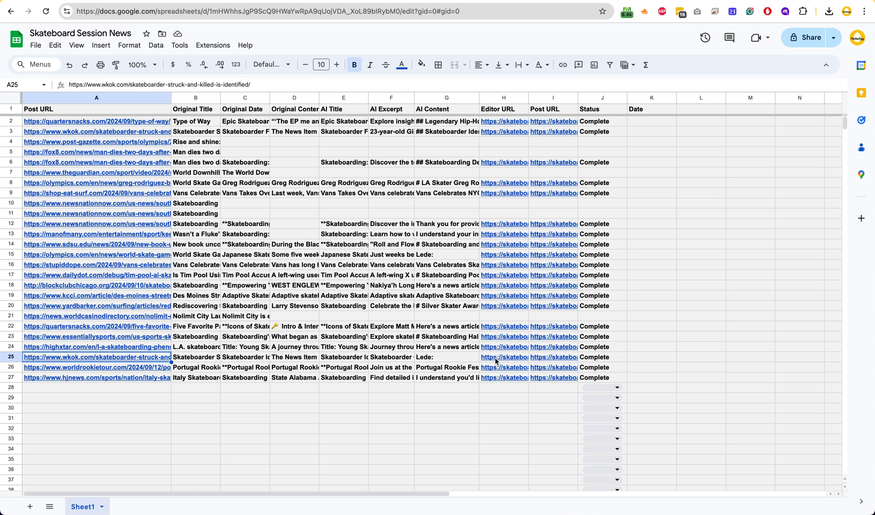
click(502, 357)
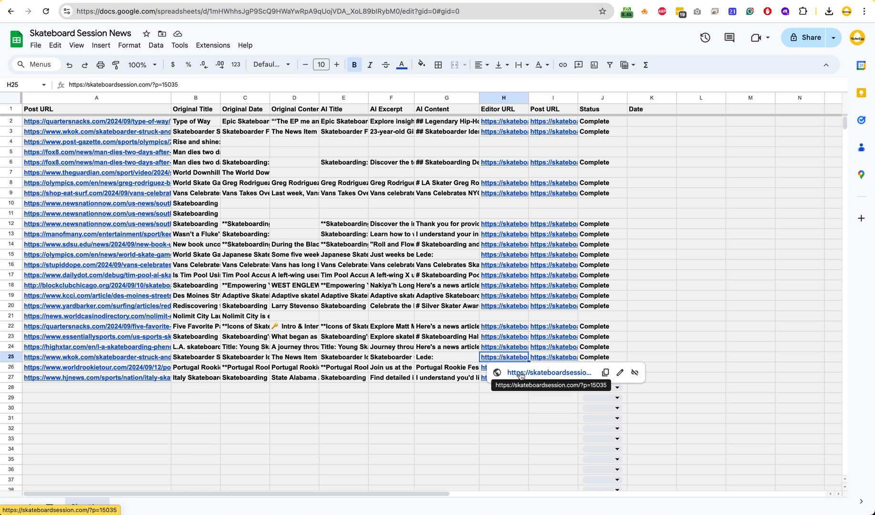
click(502, 357)
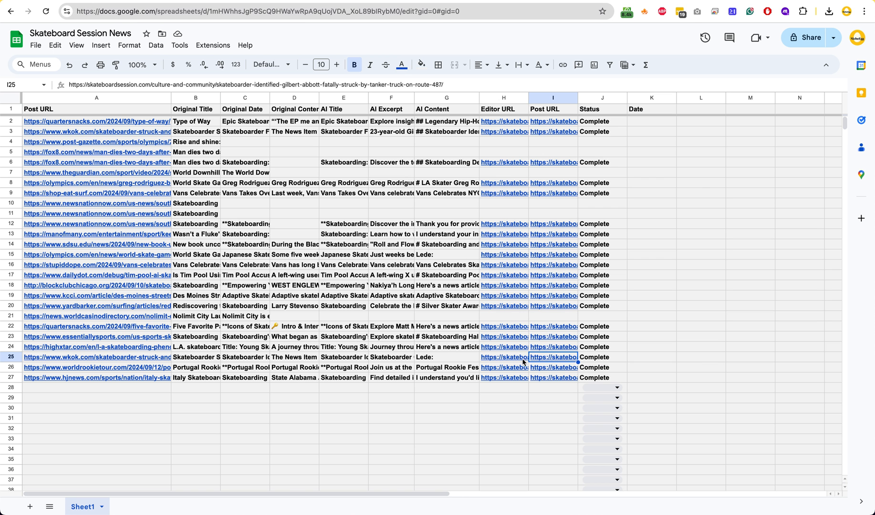
click(502, 357)
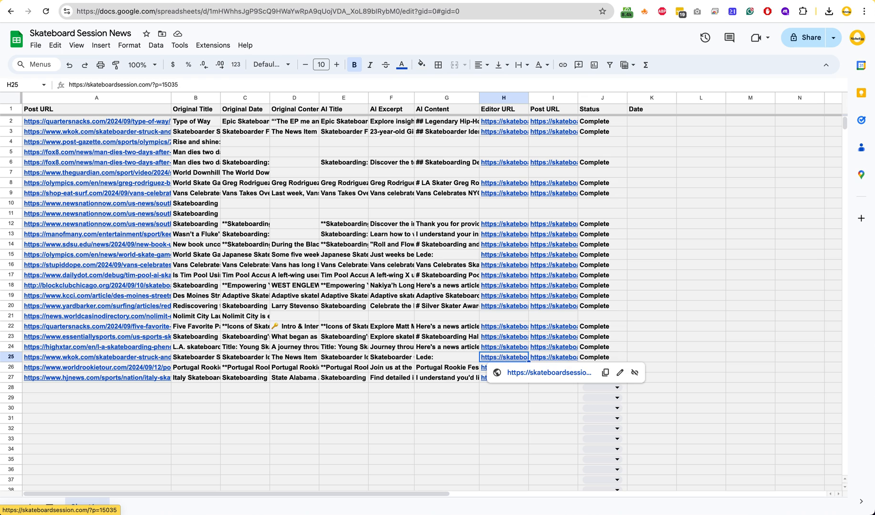
click(339, 102)
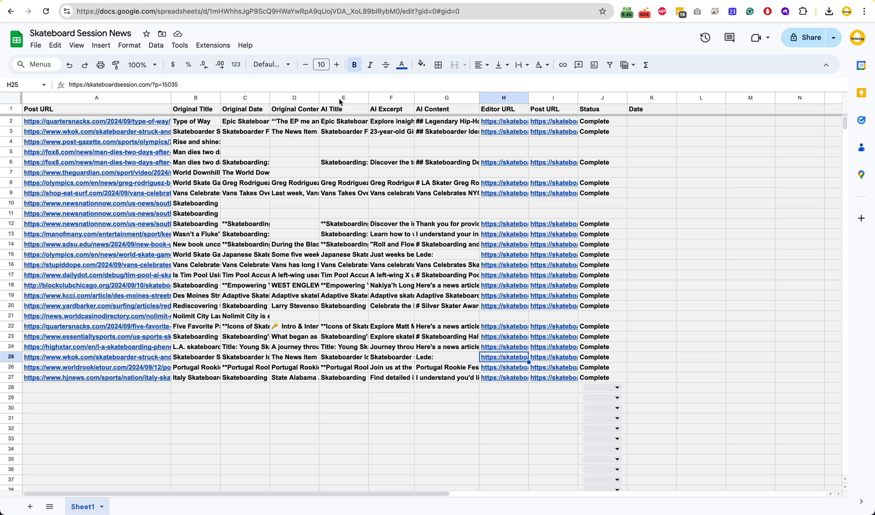
click(245, 171)
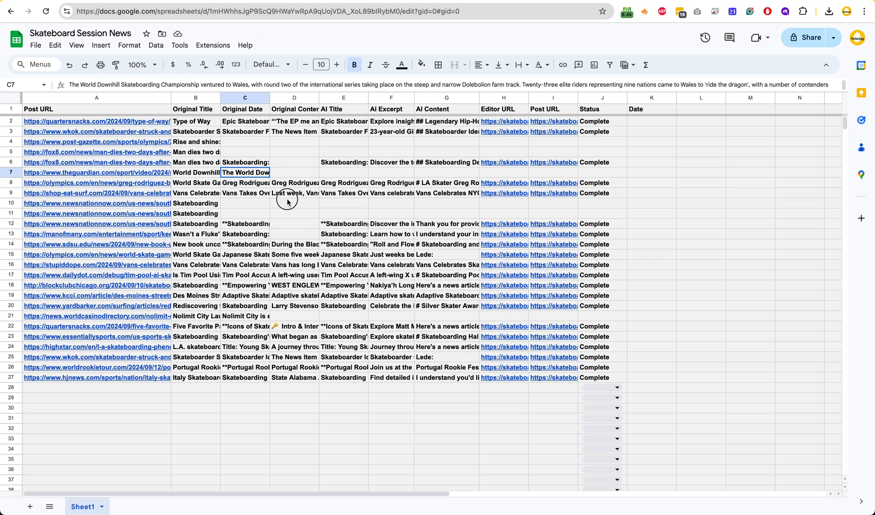
click(391, 274)
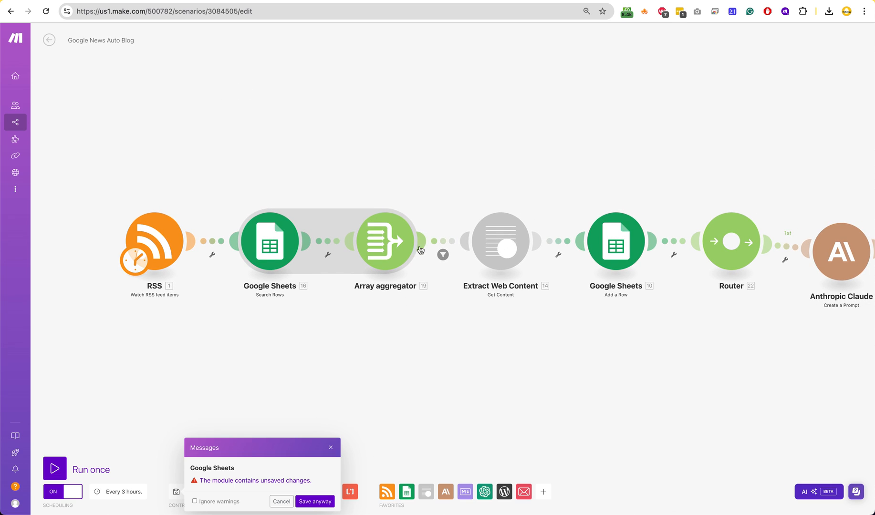
mouse_move(435, 91)
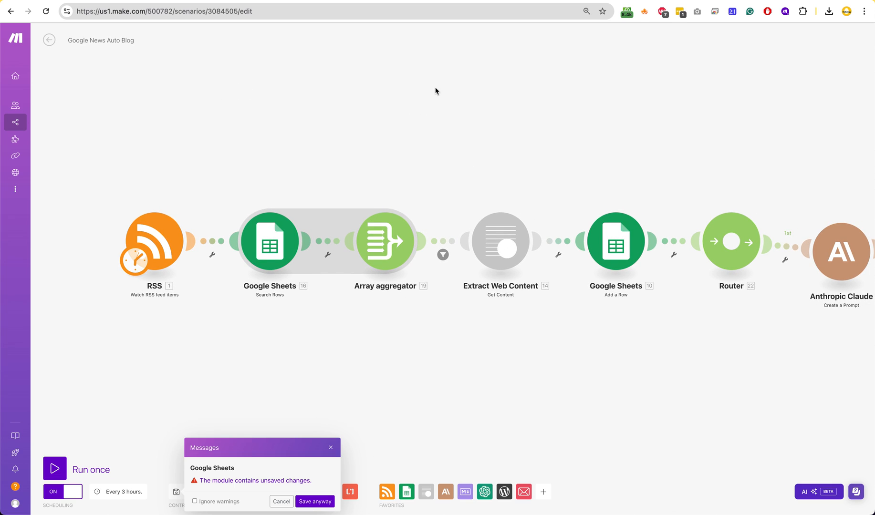